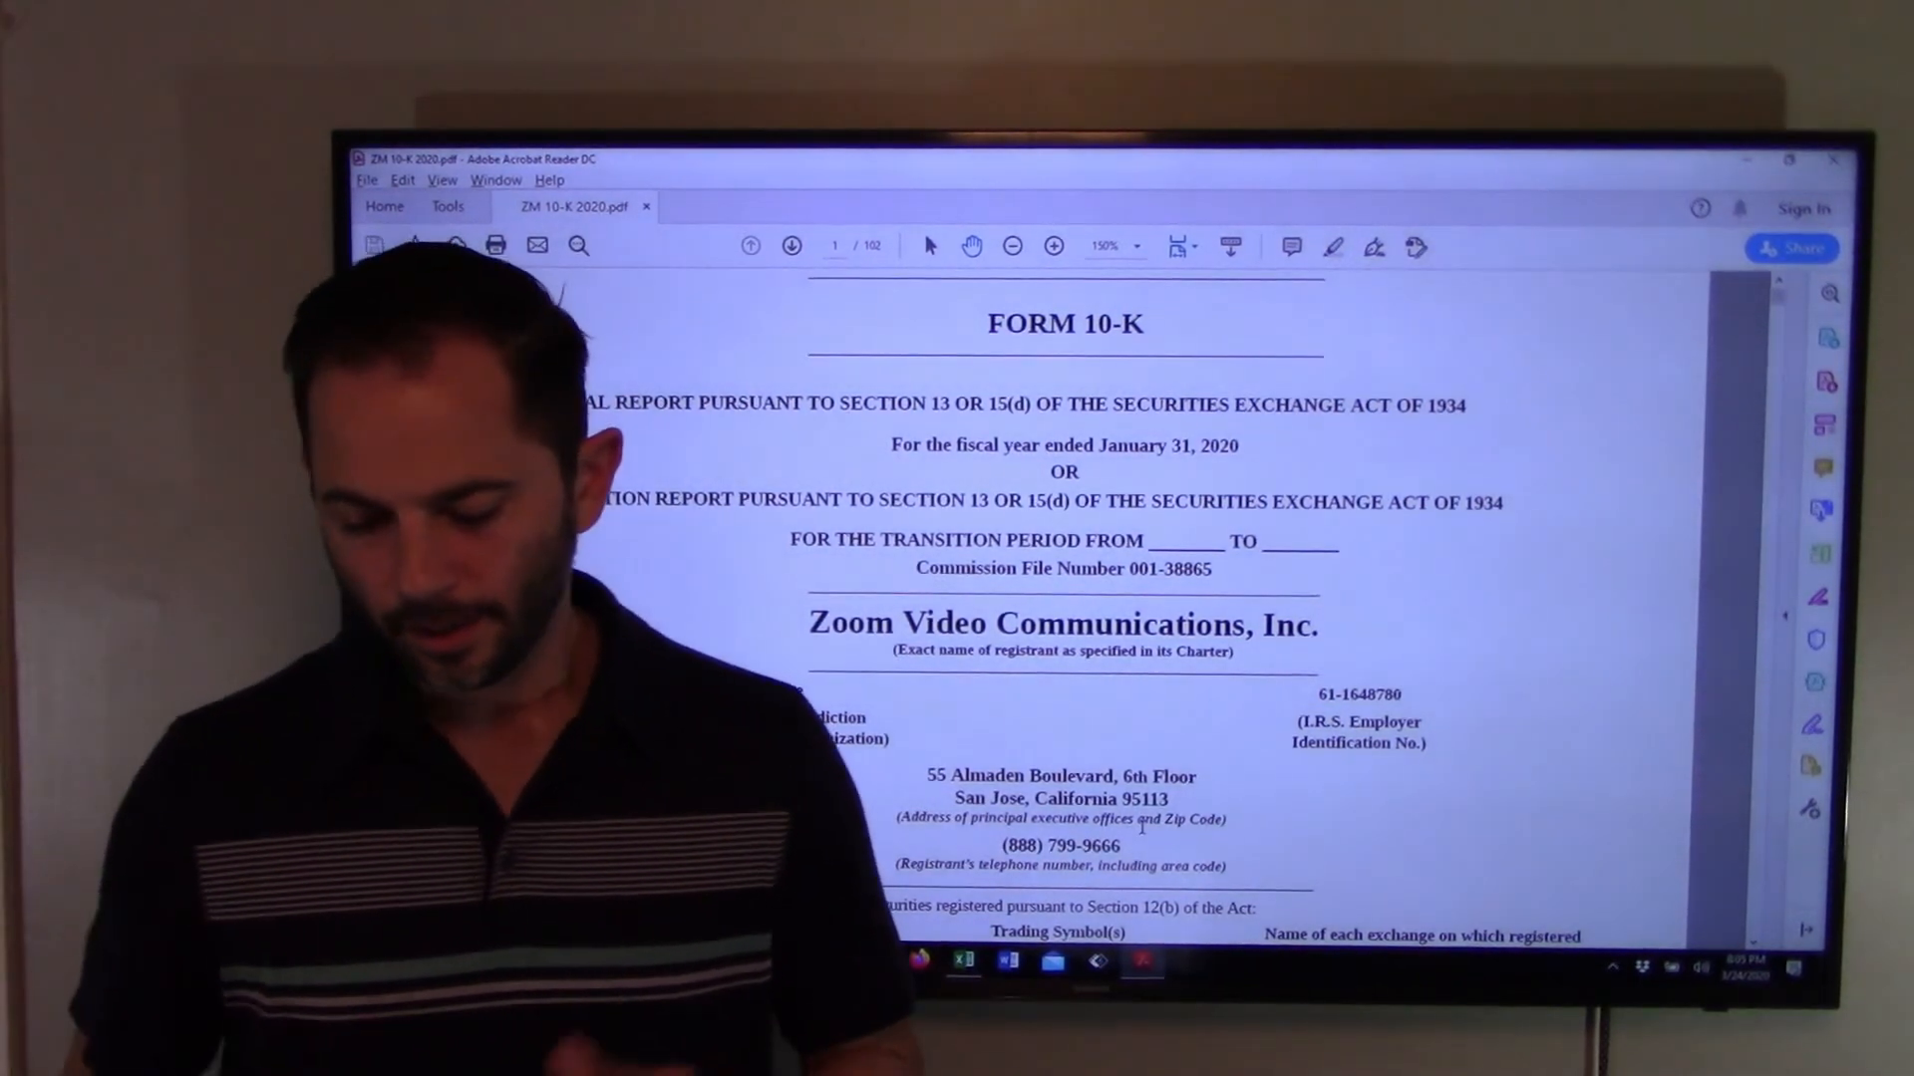
# Step: Review how the 2016 EBITDA figure and the row below it are calculated
pyautogui.click(962, 963)
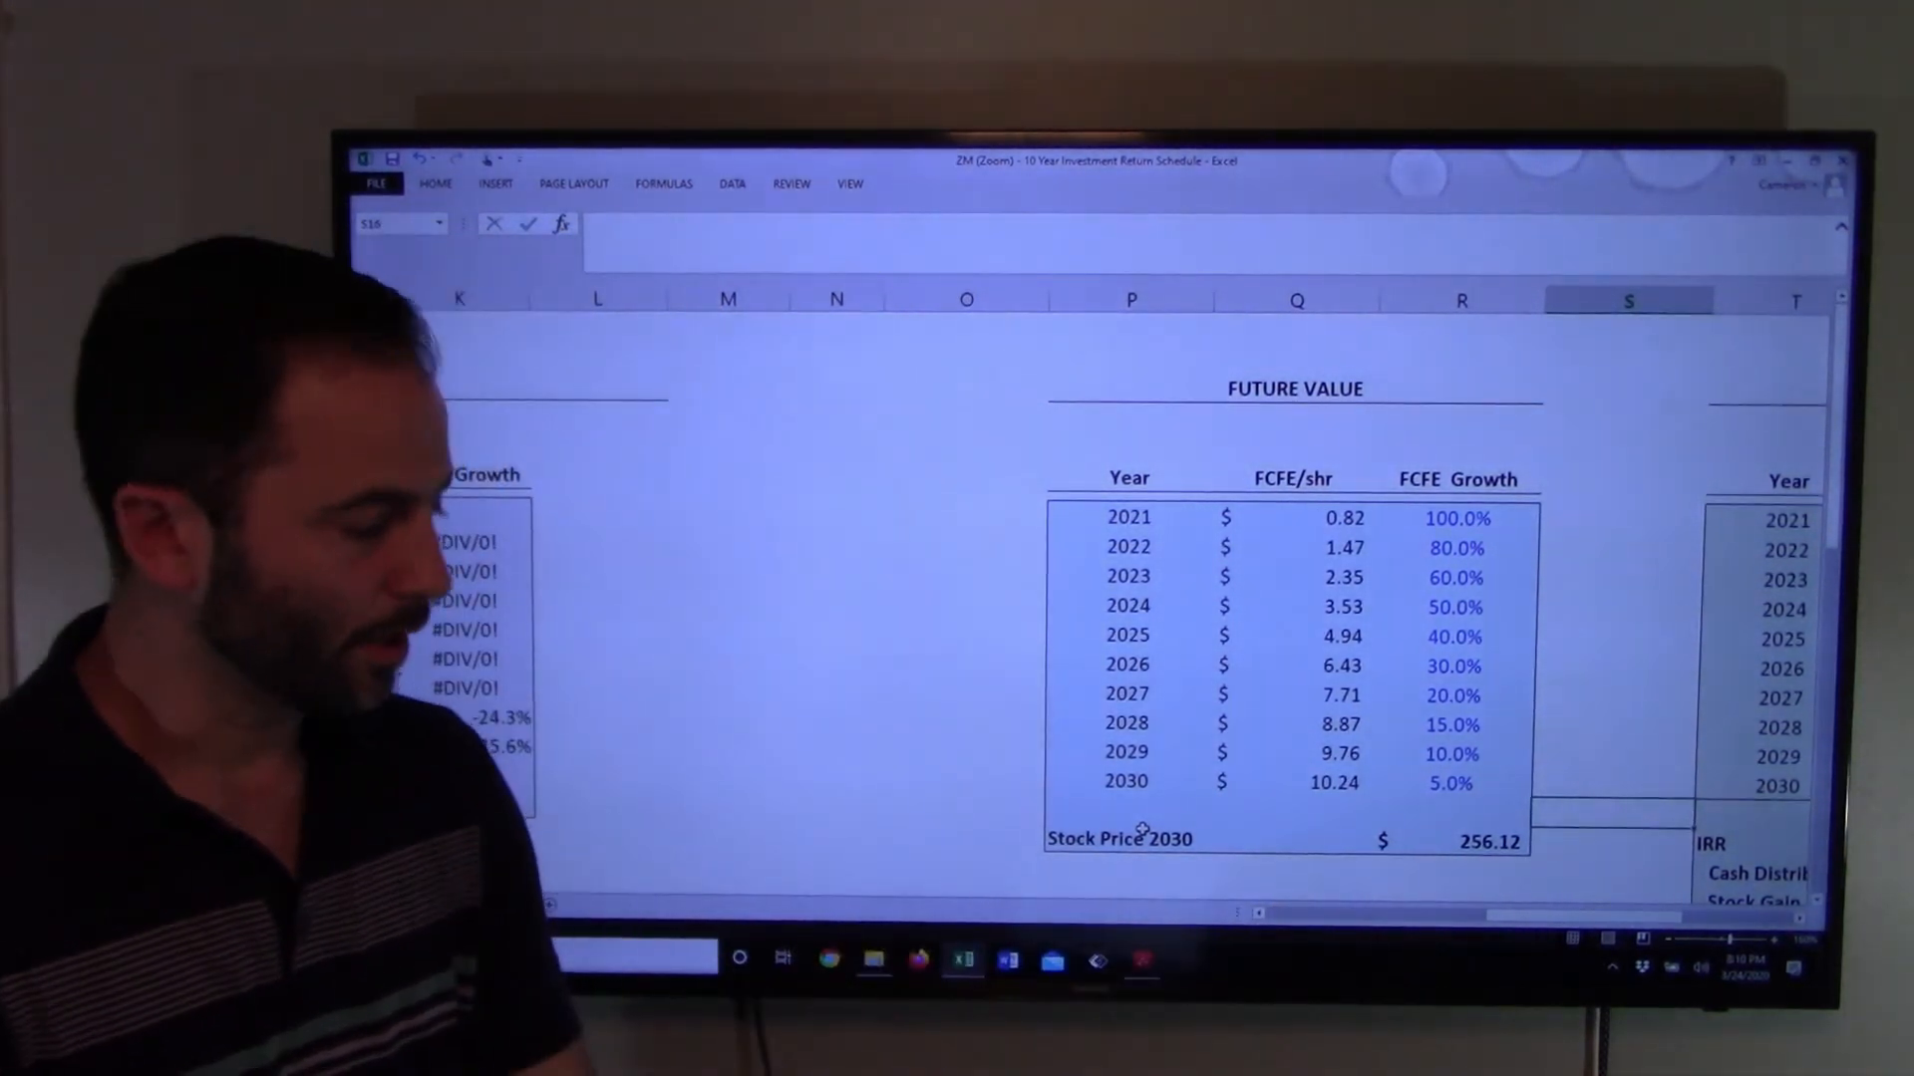
pyautogui.hscroll(-3)
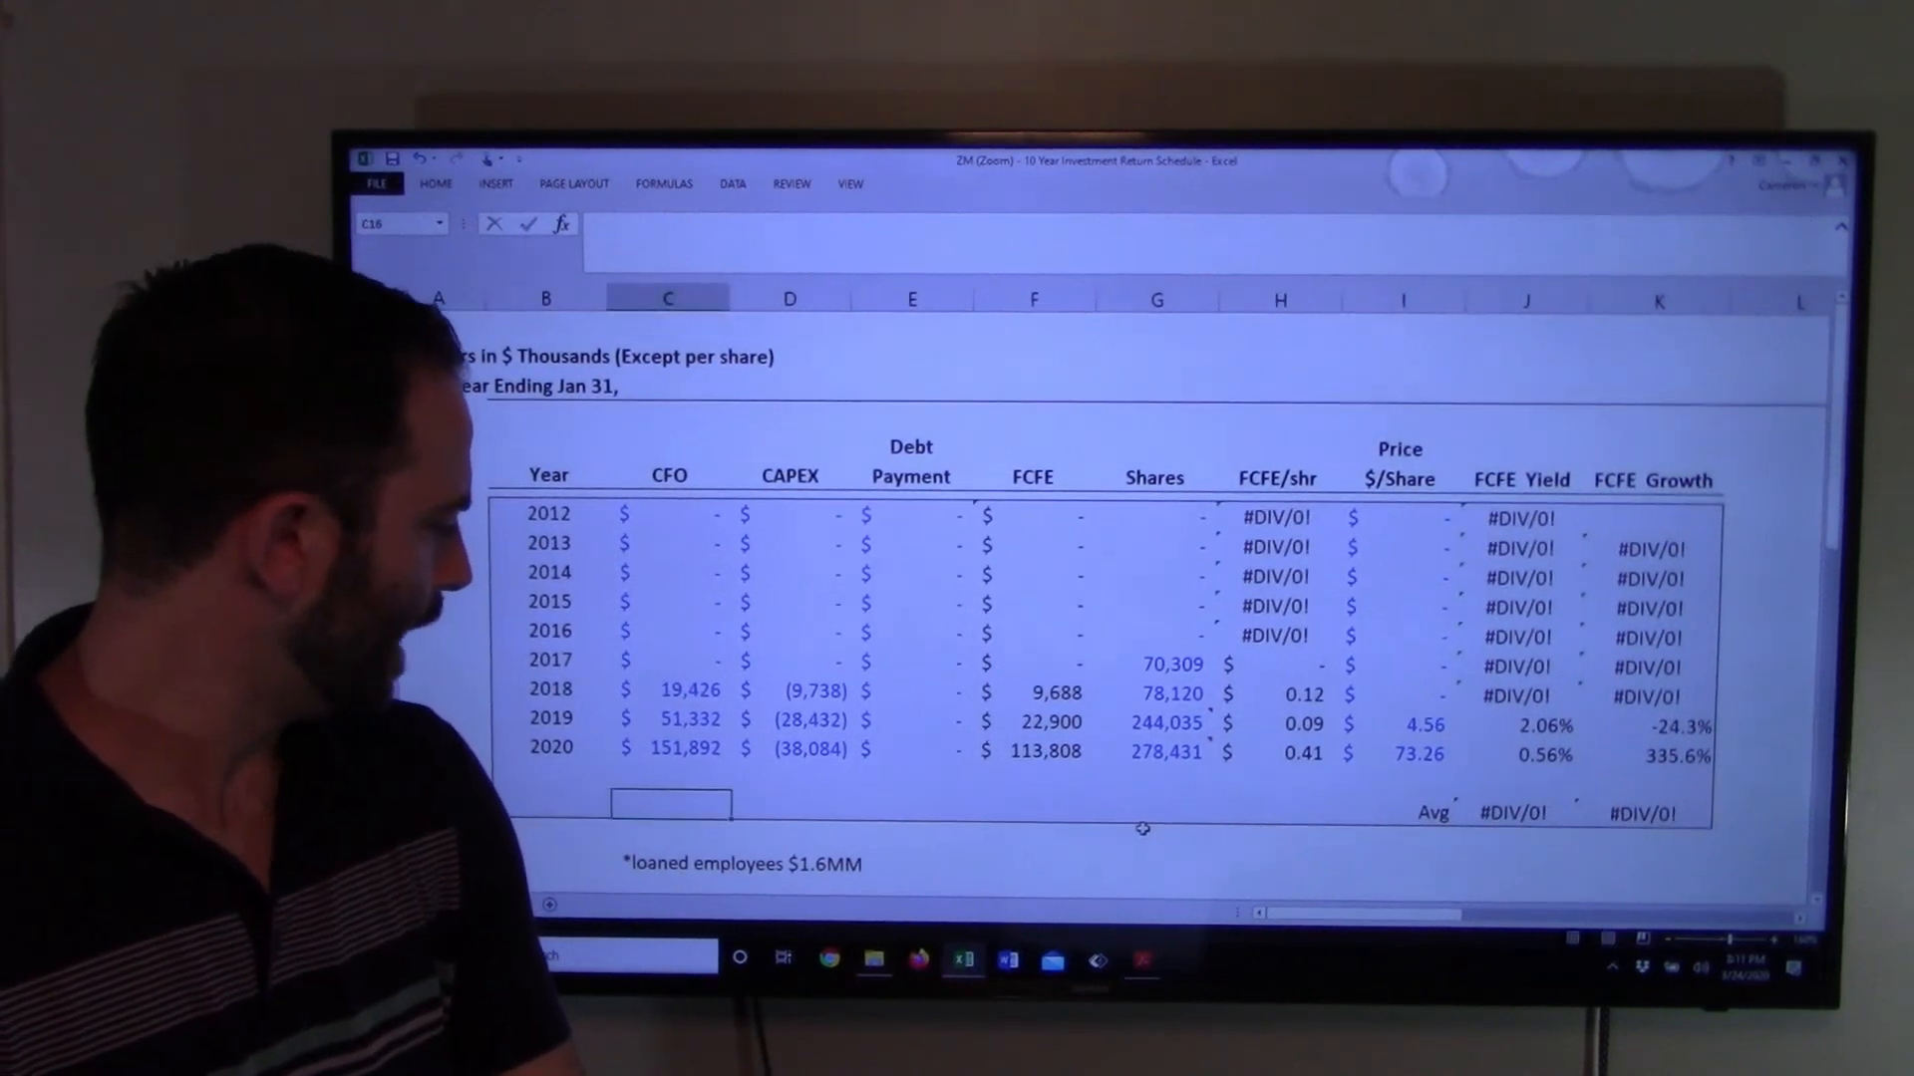
pyautogui.scroll(-3)
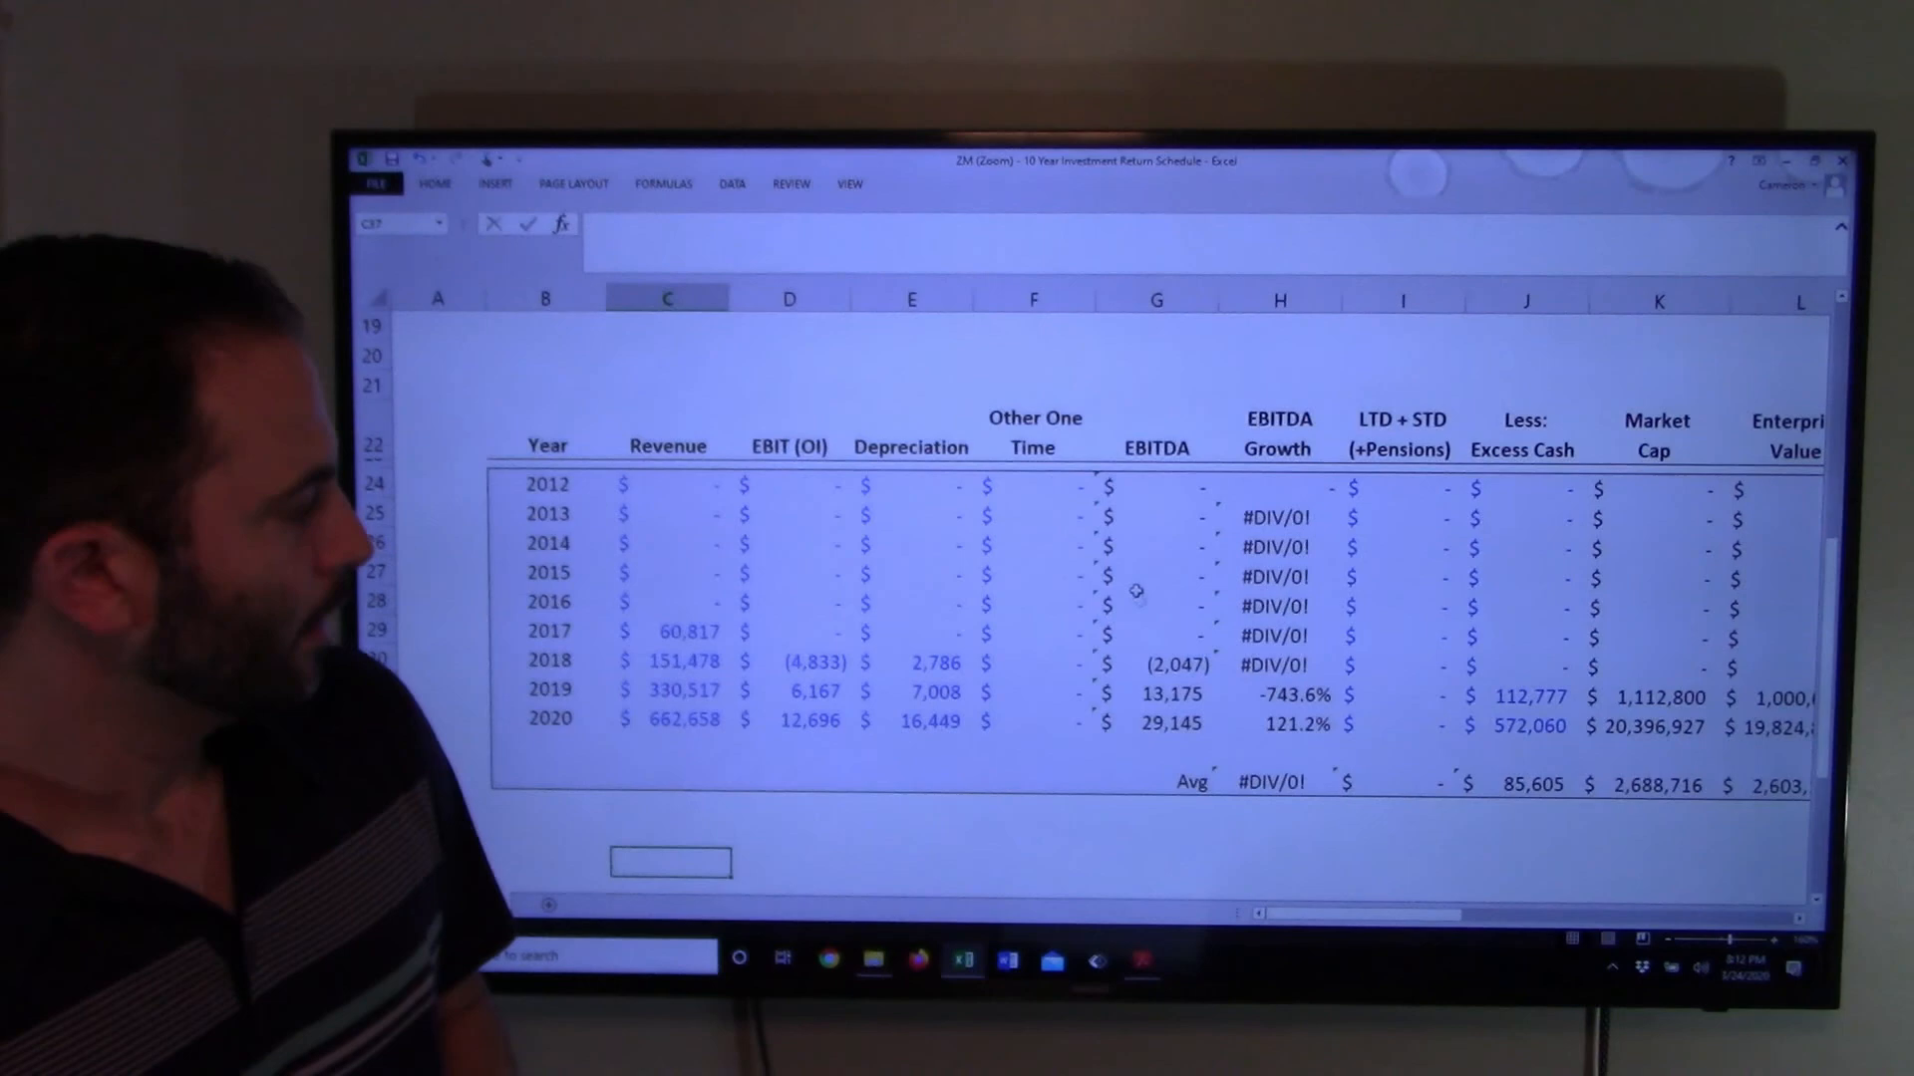
pyautogui.click(1155, 606)
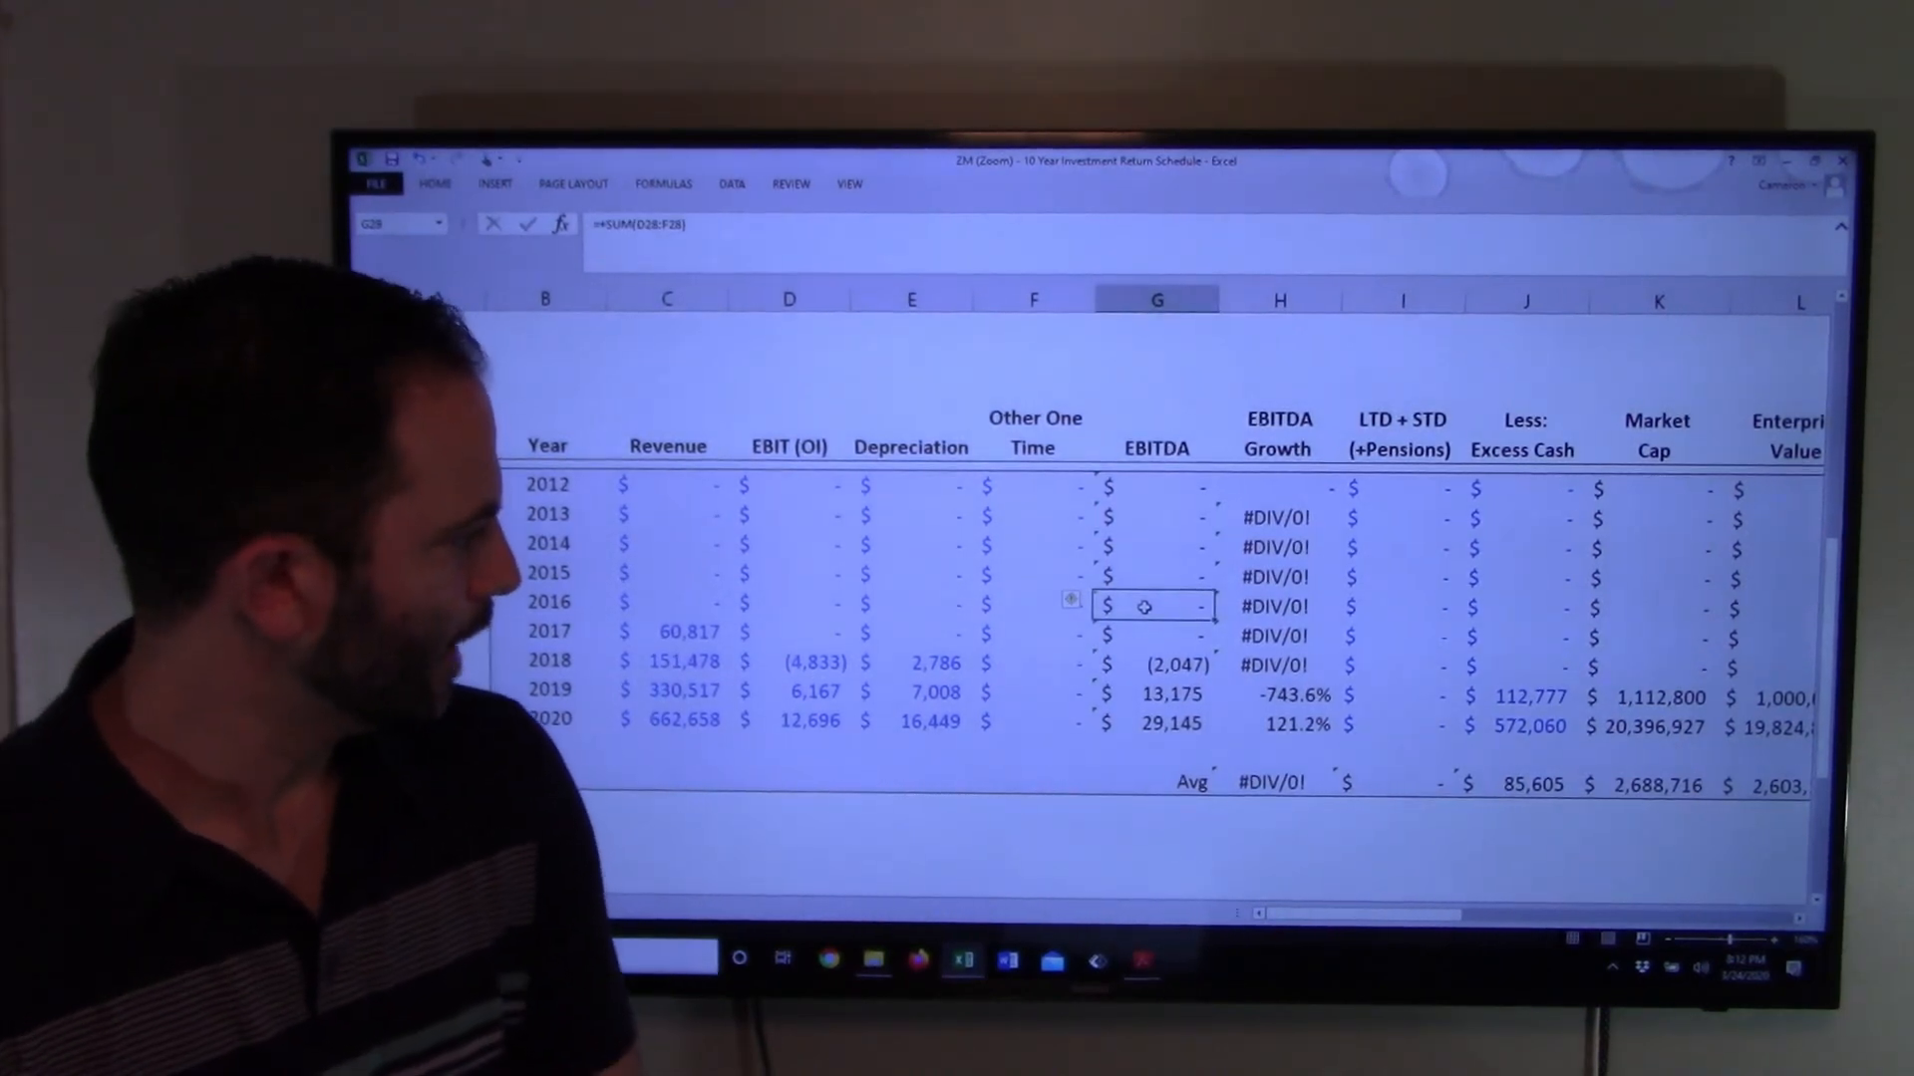
pyautogui.click(1148, 720)
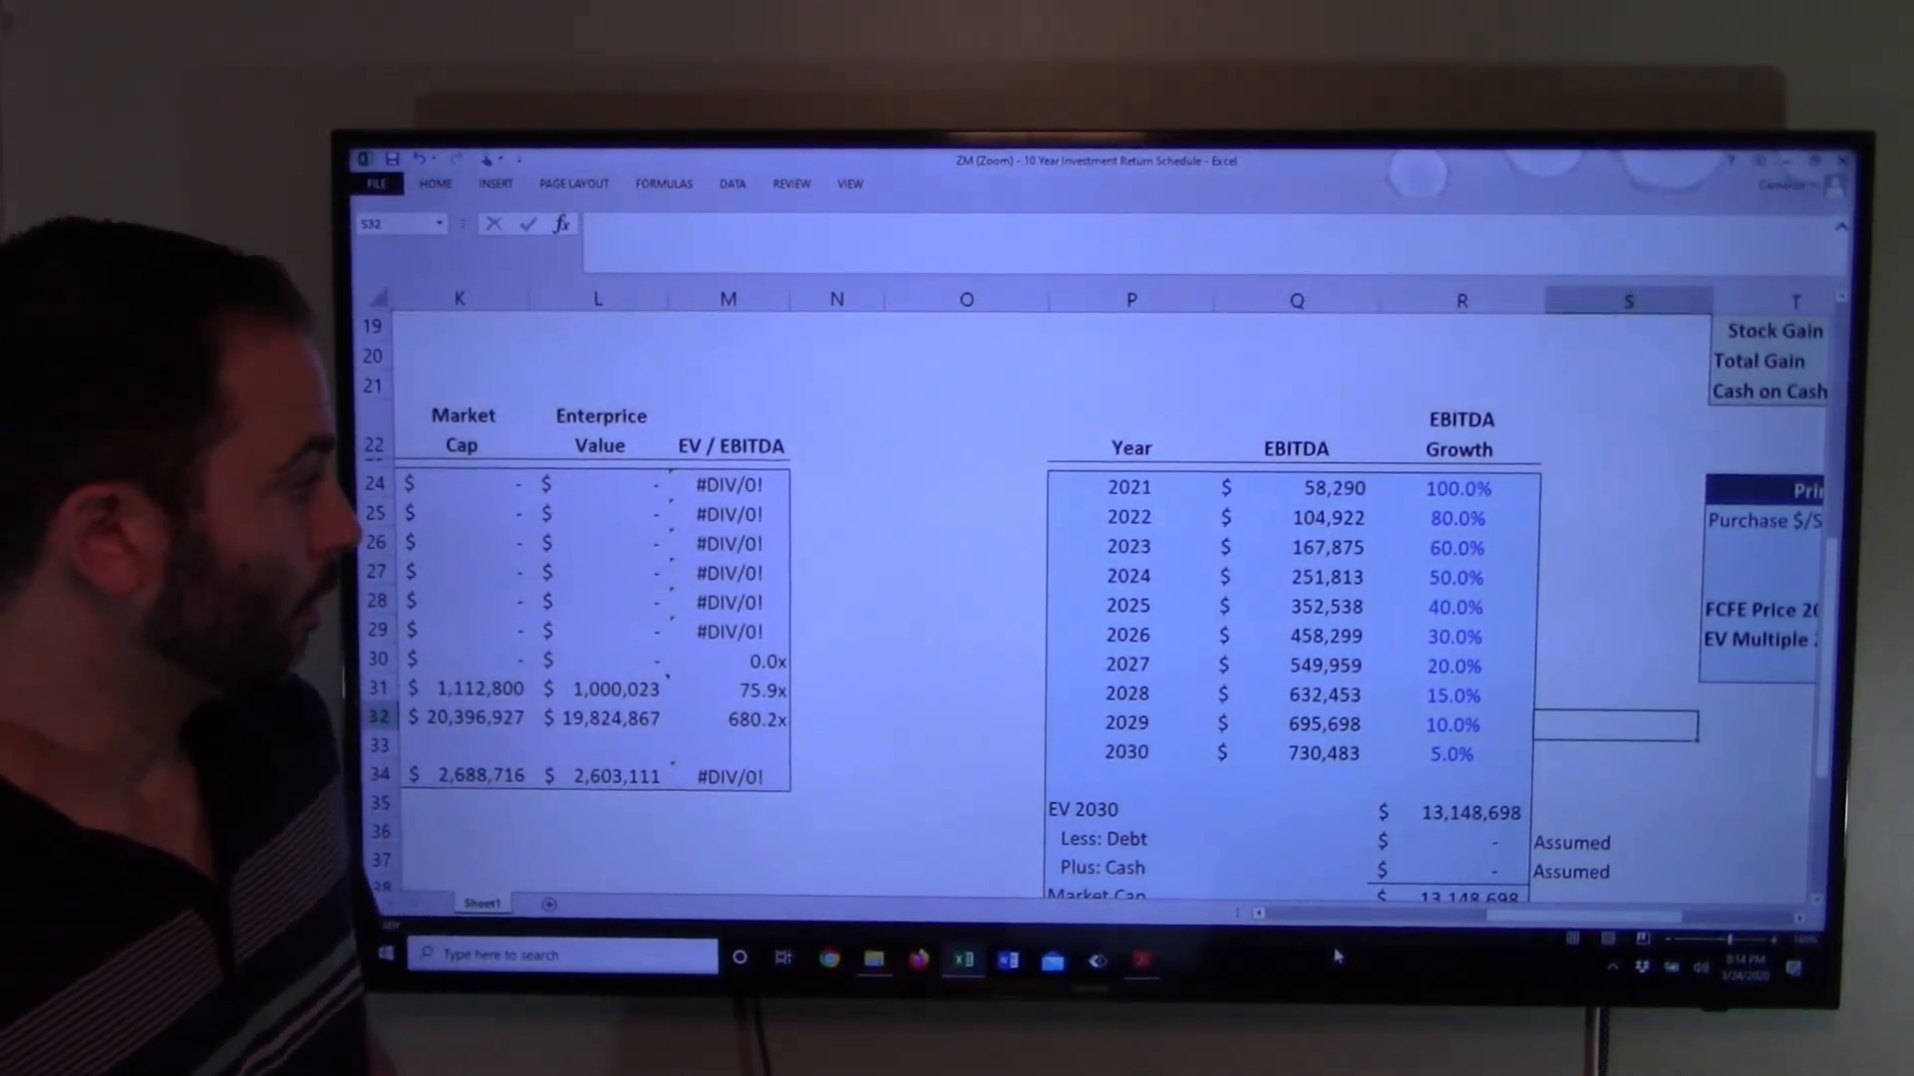
# Step: Inspect the 2020 market cap calculation and neighbouring cells in the return table
pyautogui.click(470, 720)
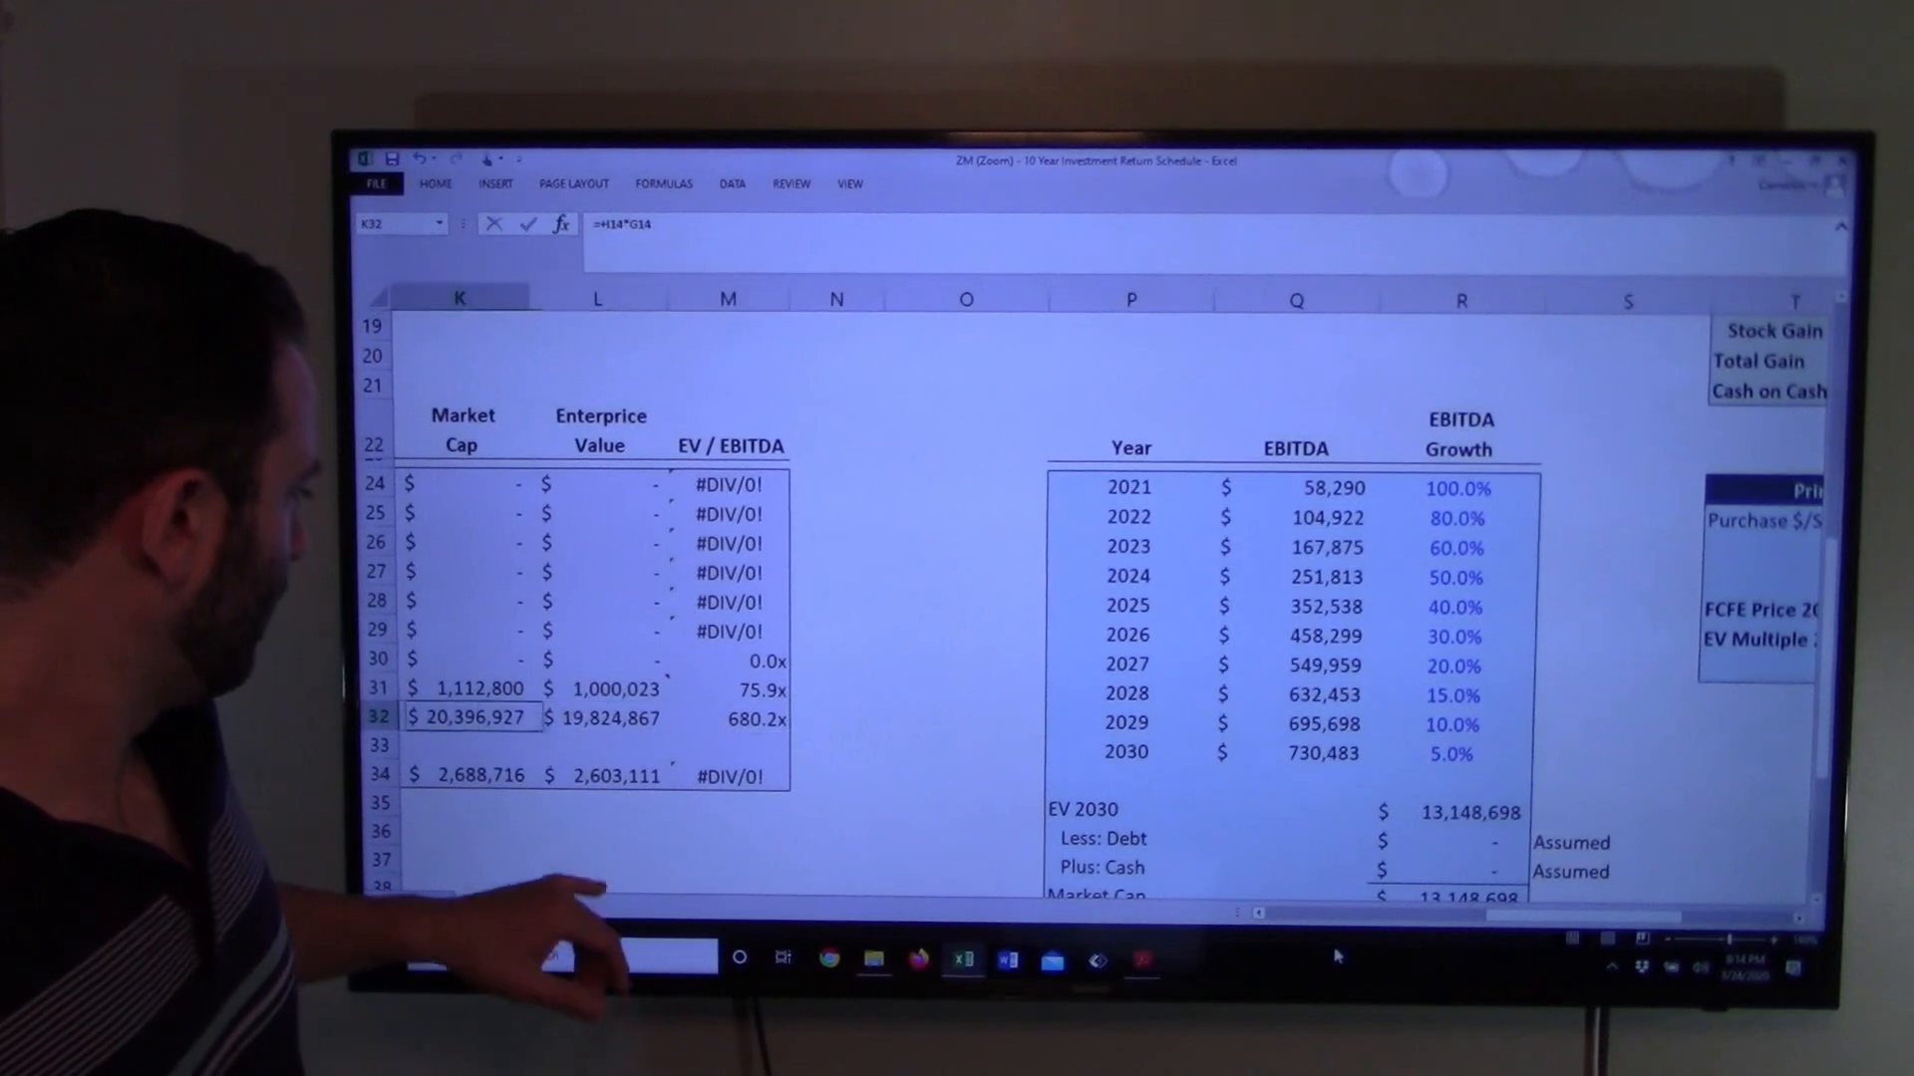
pyautogui.hscroll(-3)
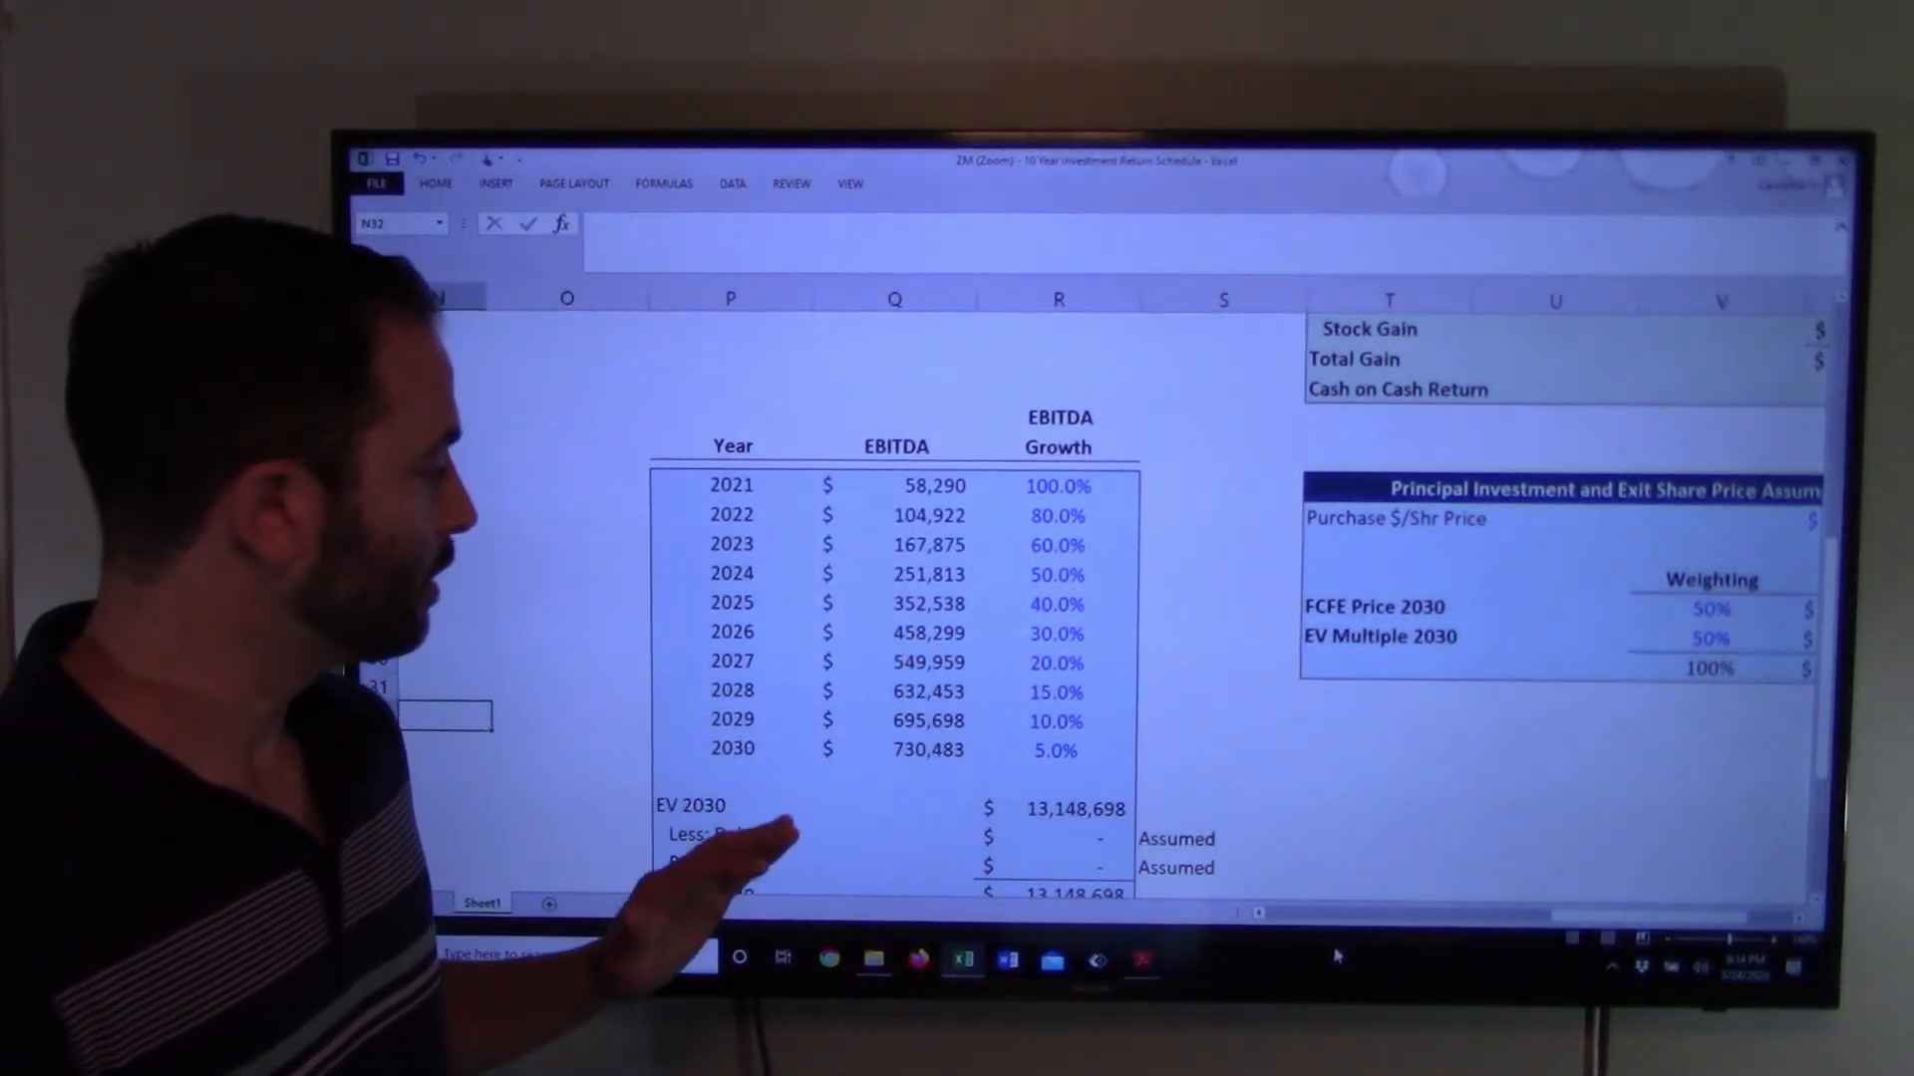
pyautogui.click(893, 719)
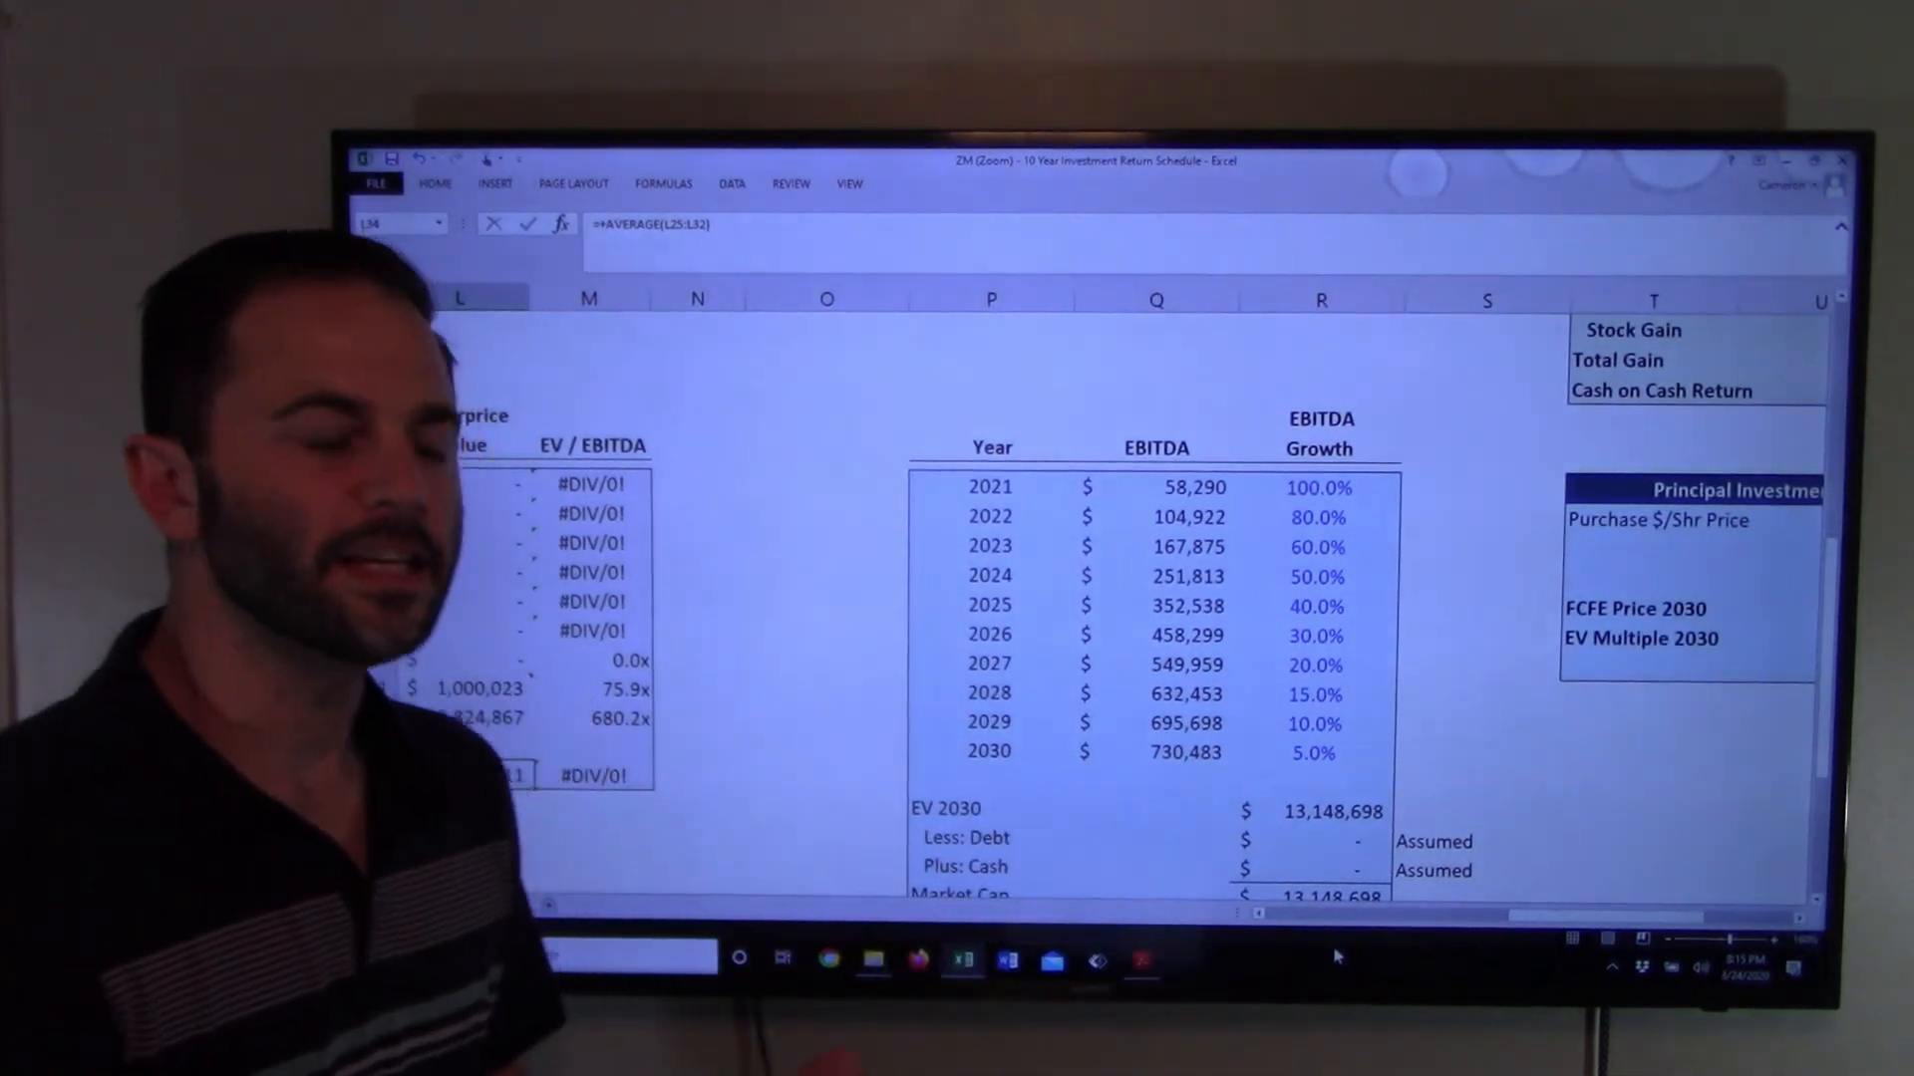
pyautogui.click(1150, 780)
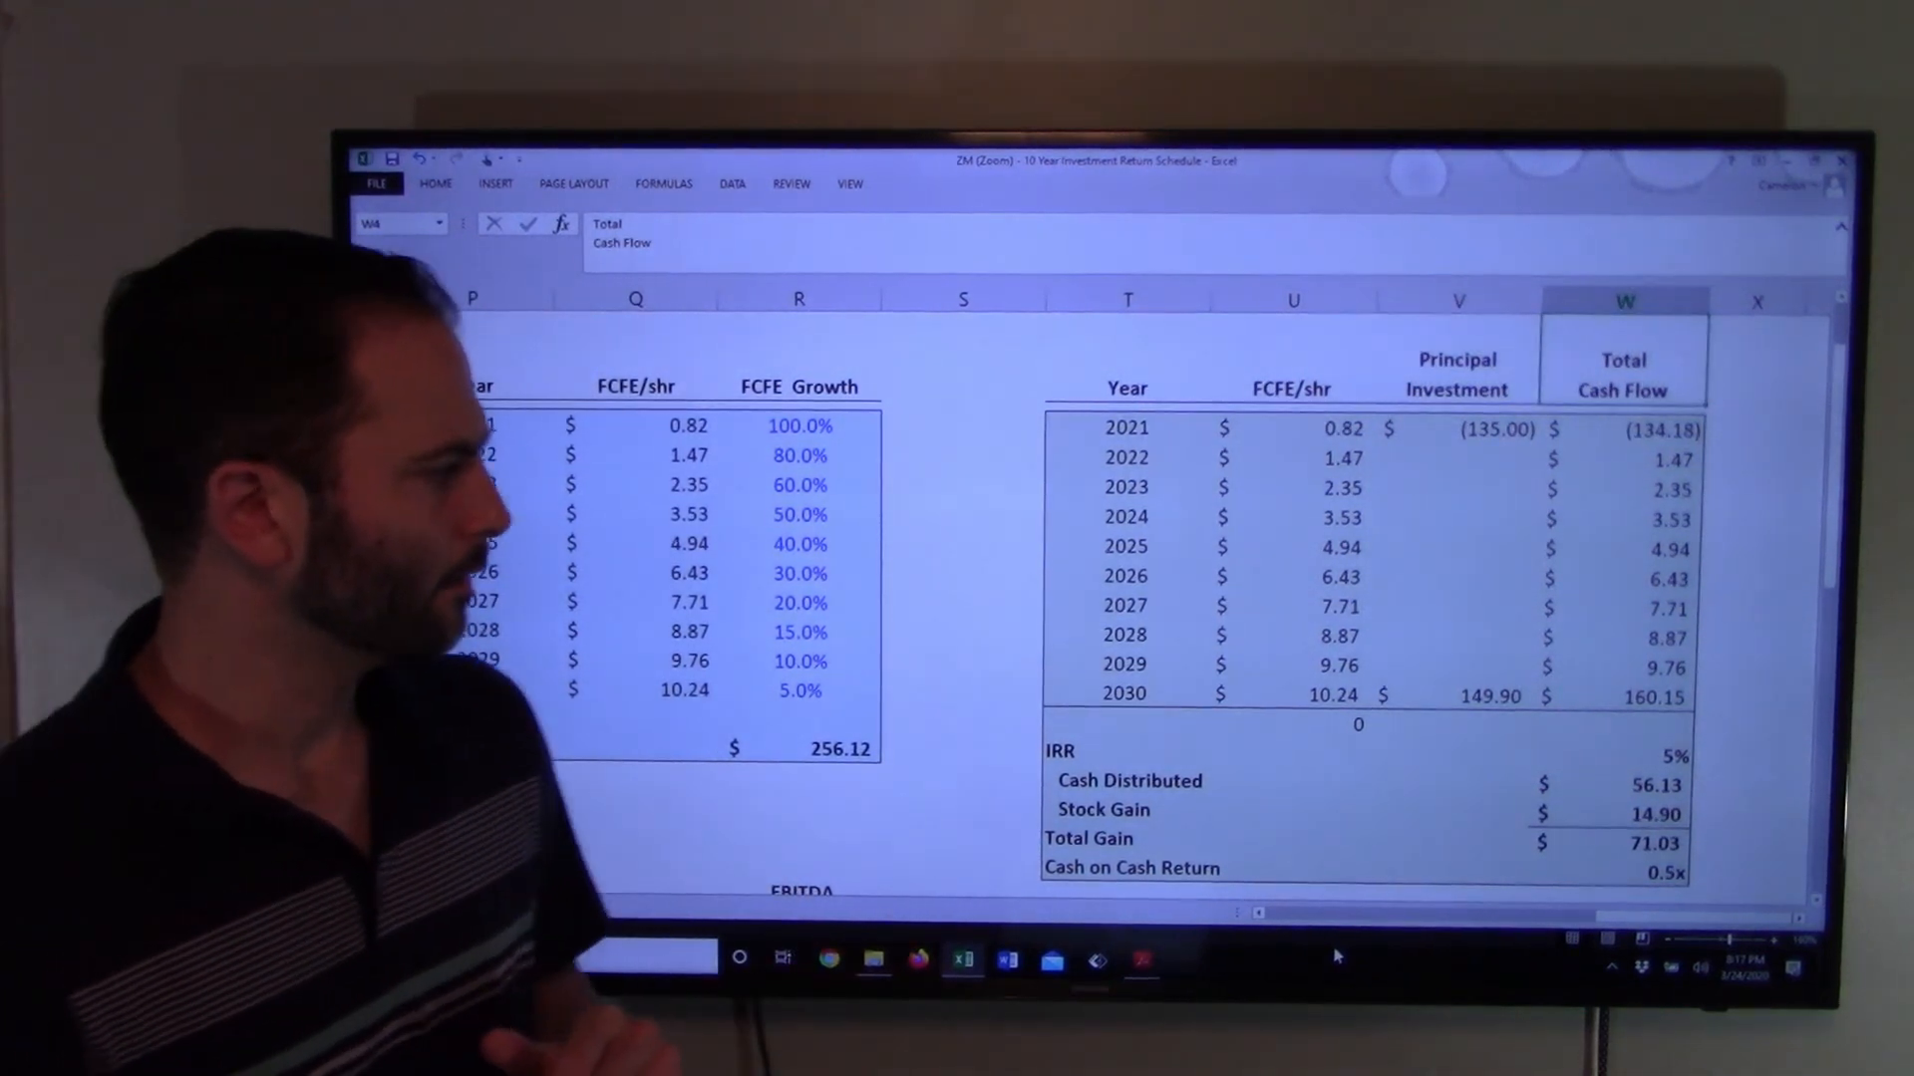
pyautogui.click(1623, 458)
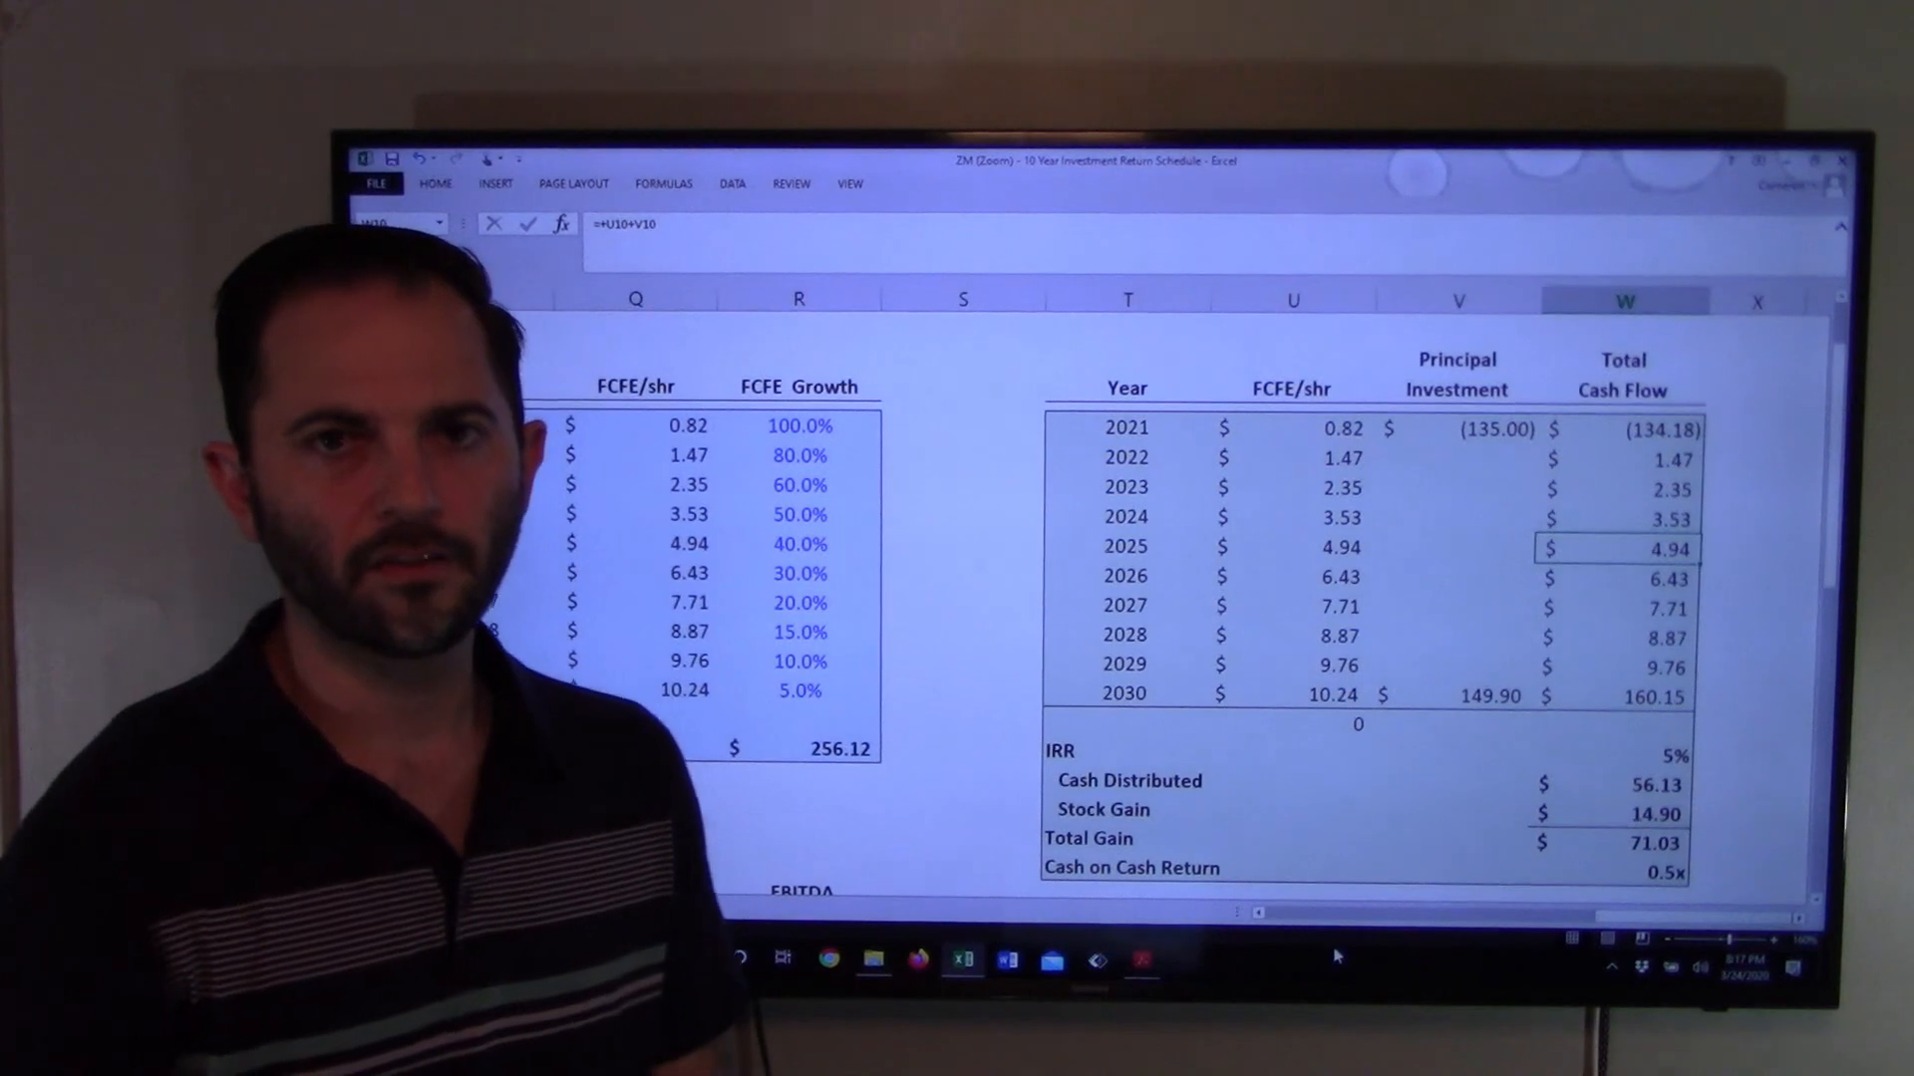
pyautogui.click(1623, 608)
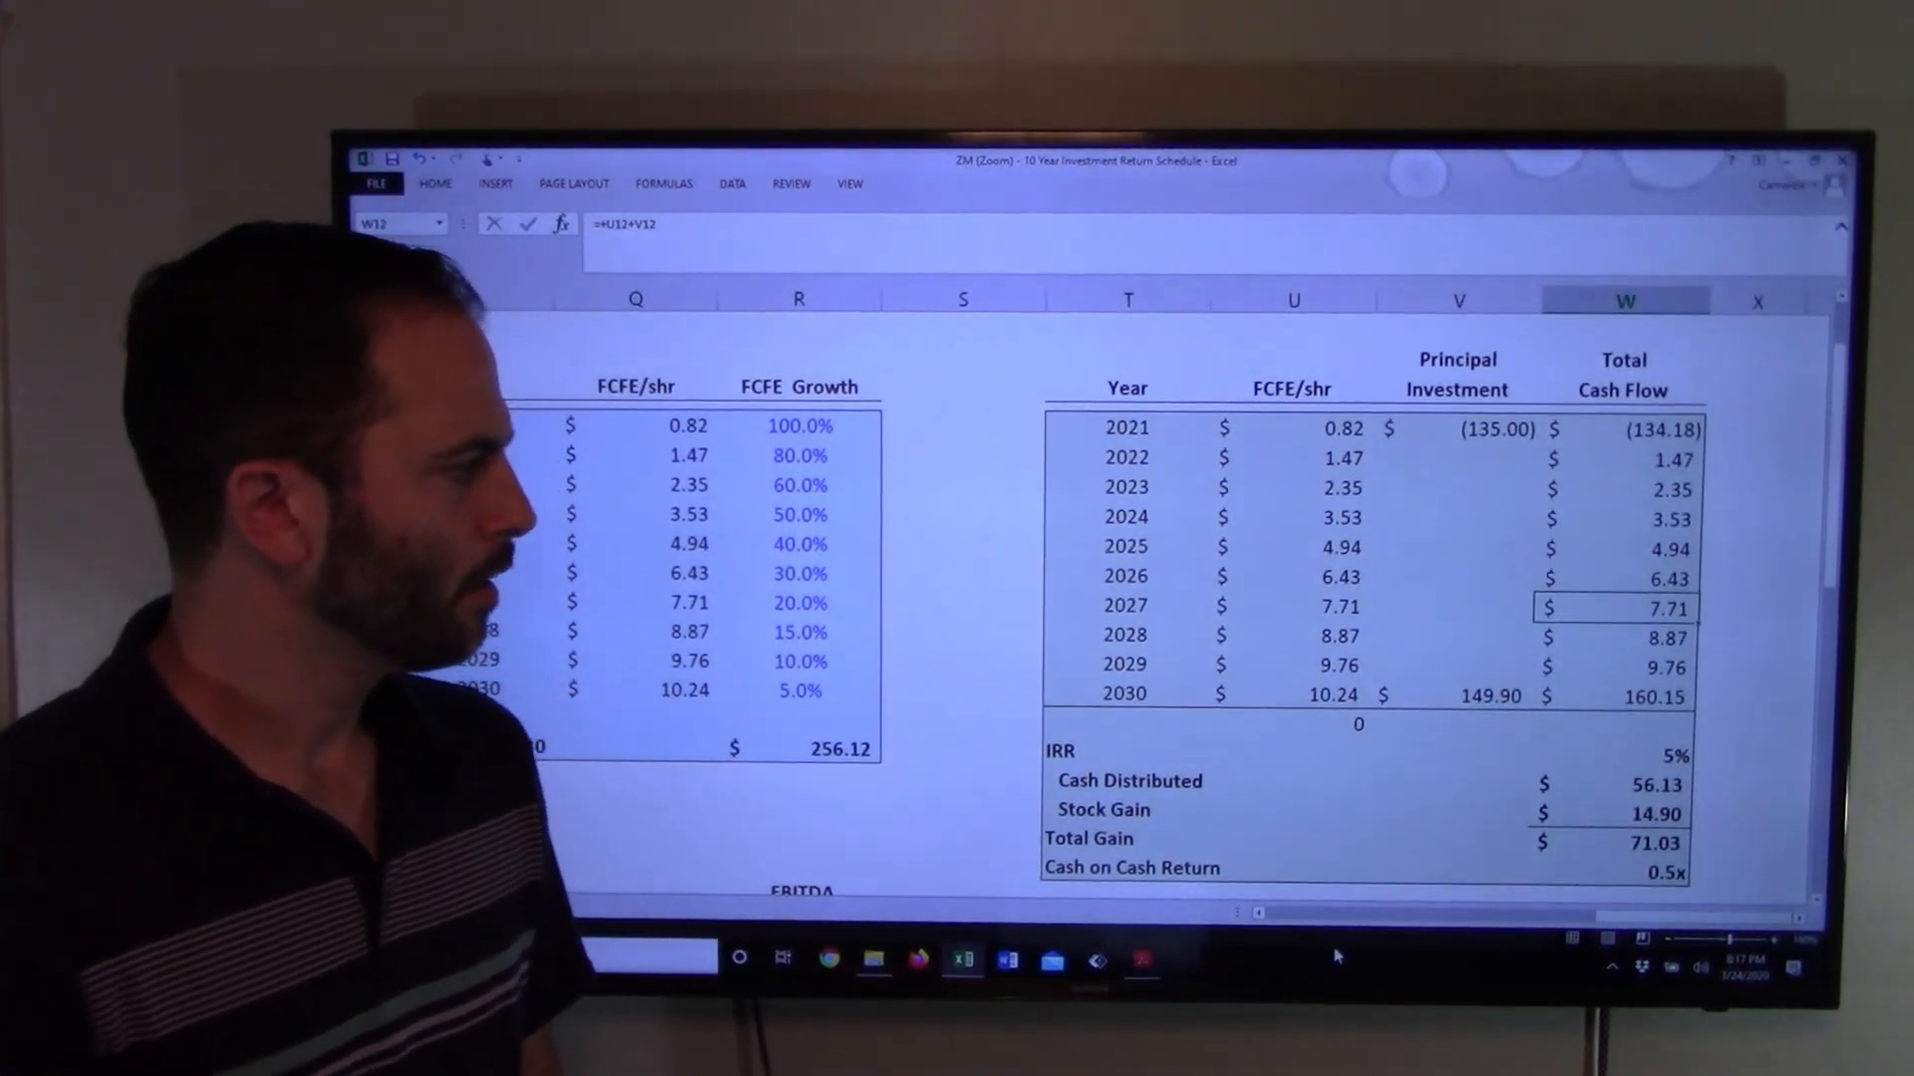
pyautogui.hscroll(-3)
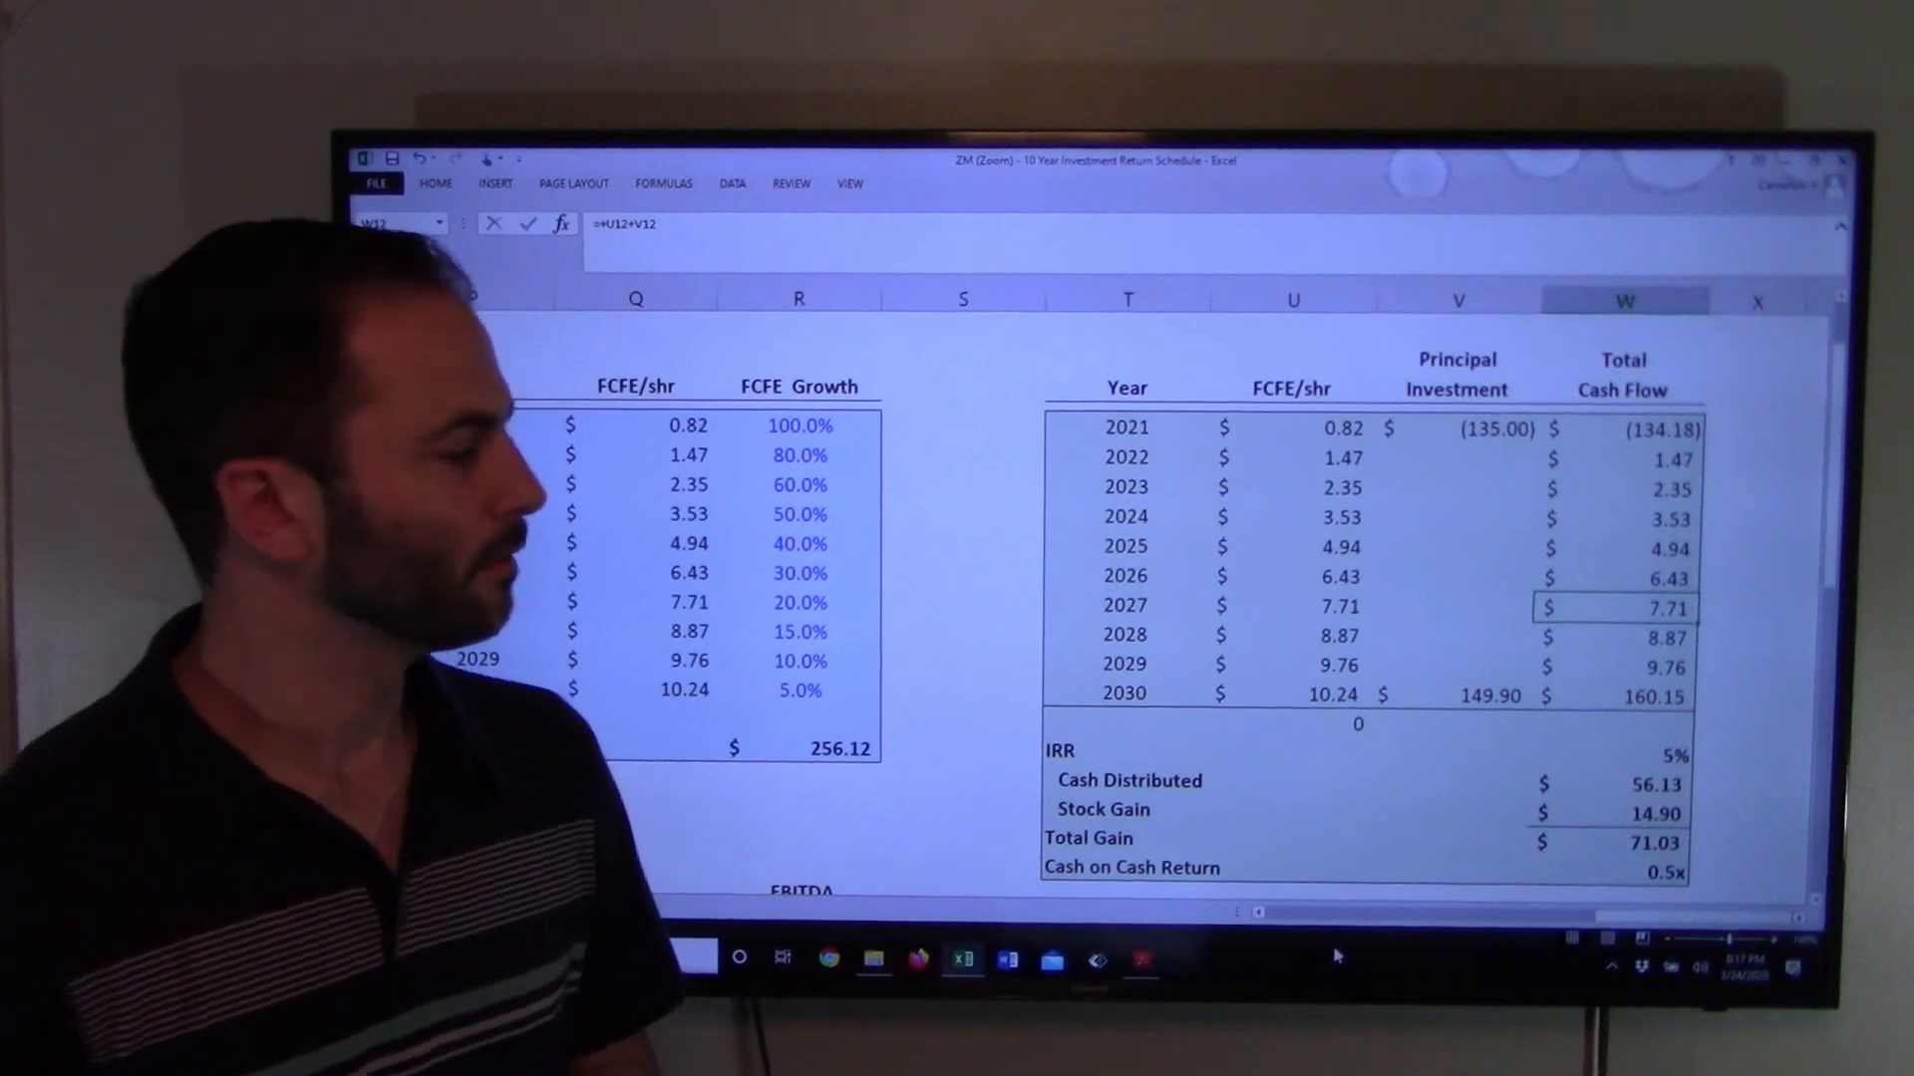
pyautogui.press('Down')
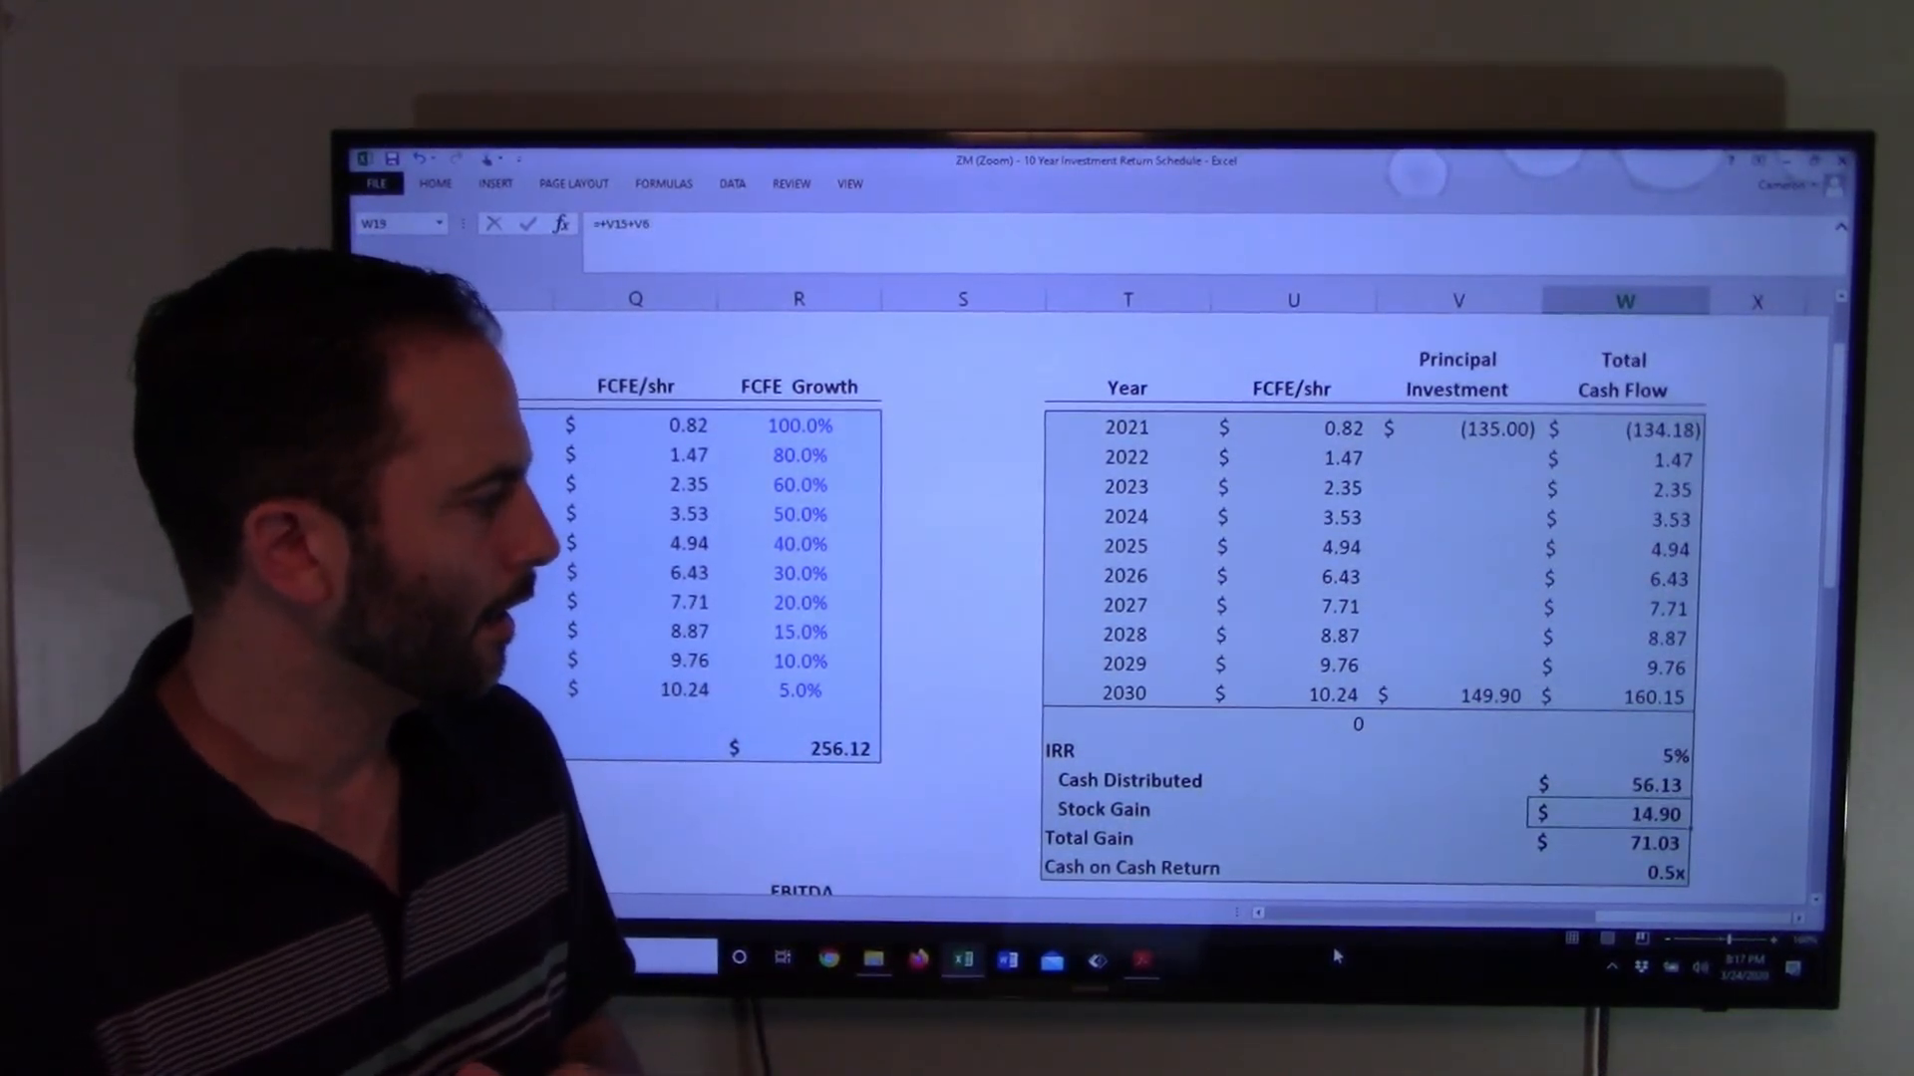
pyautogui.scroll(-3)
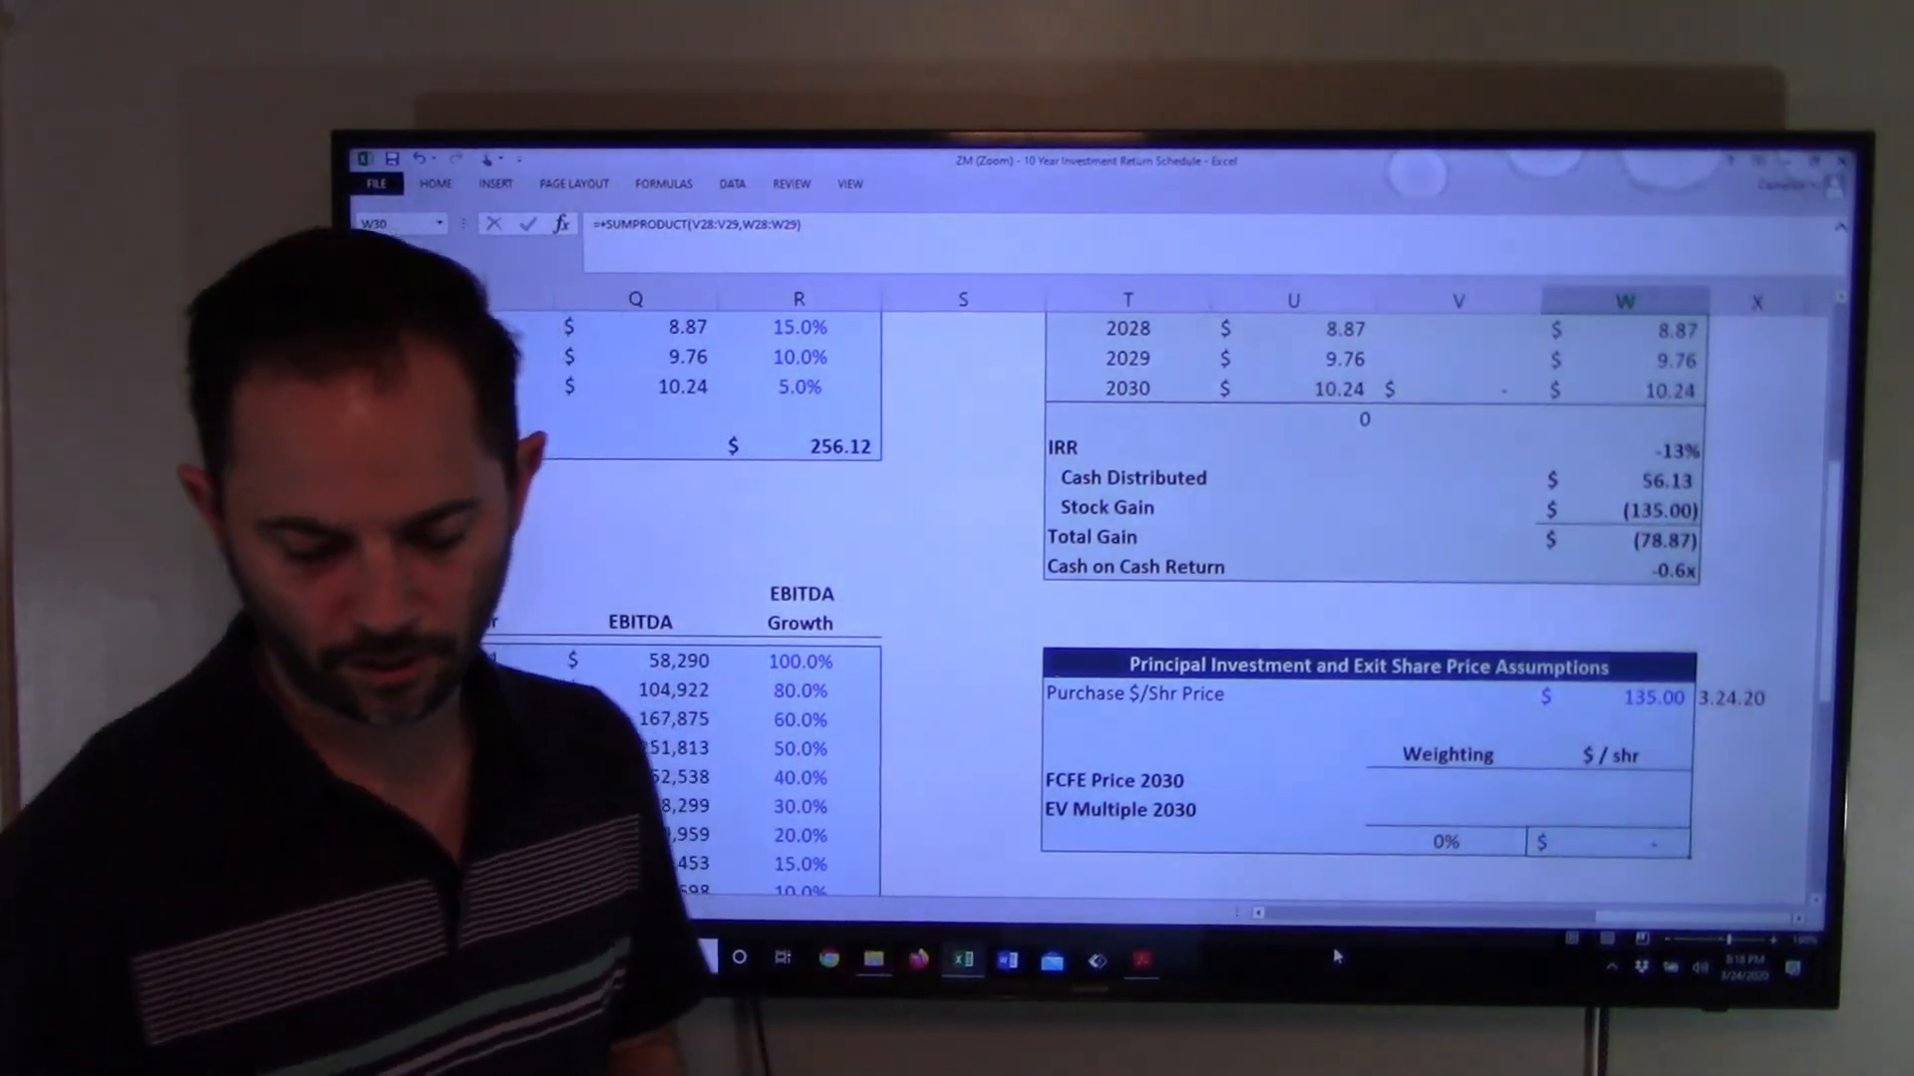
# Step: Enter $1,500 as the 2030 exit share price, driving IRR to 32% and gain to $1,421.13
pyautogui.write('15')
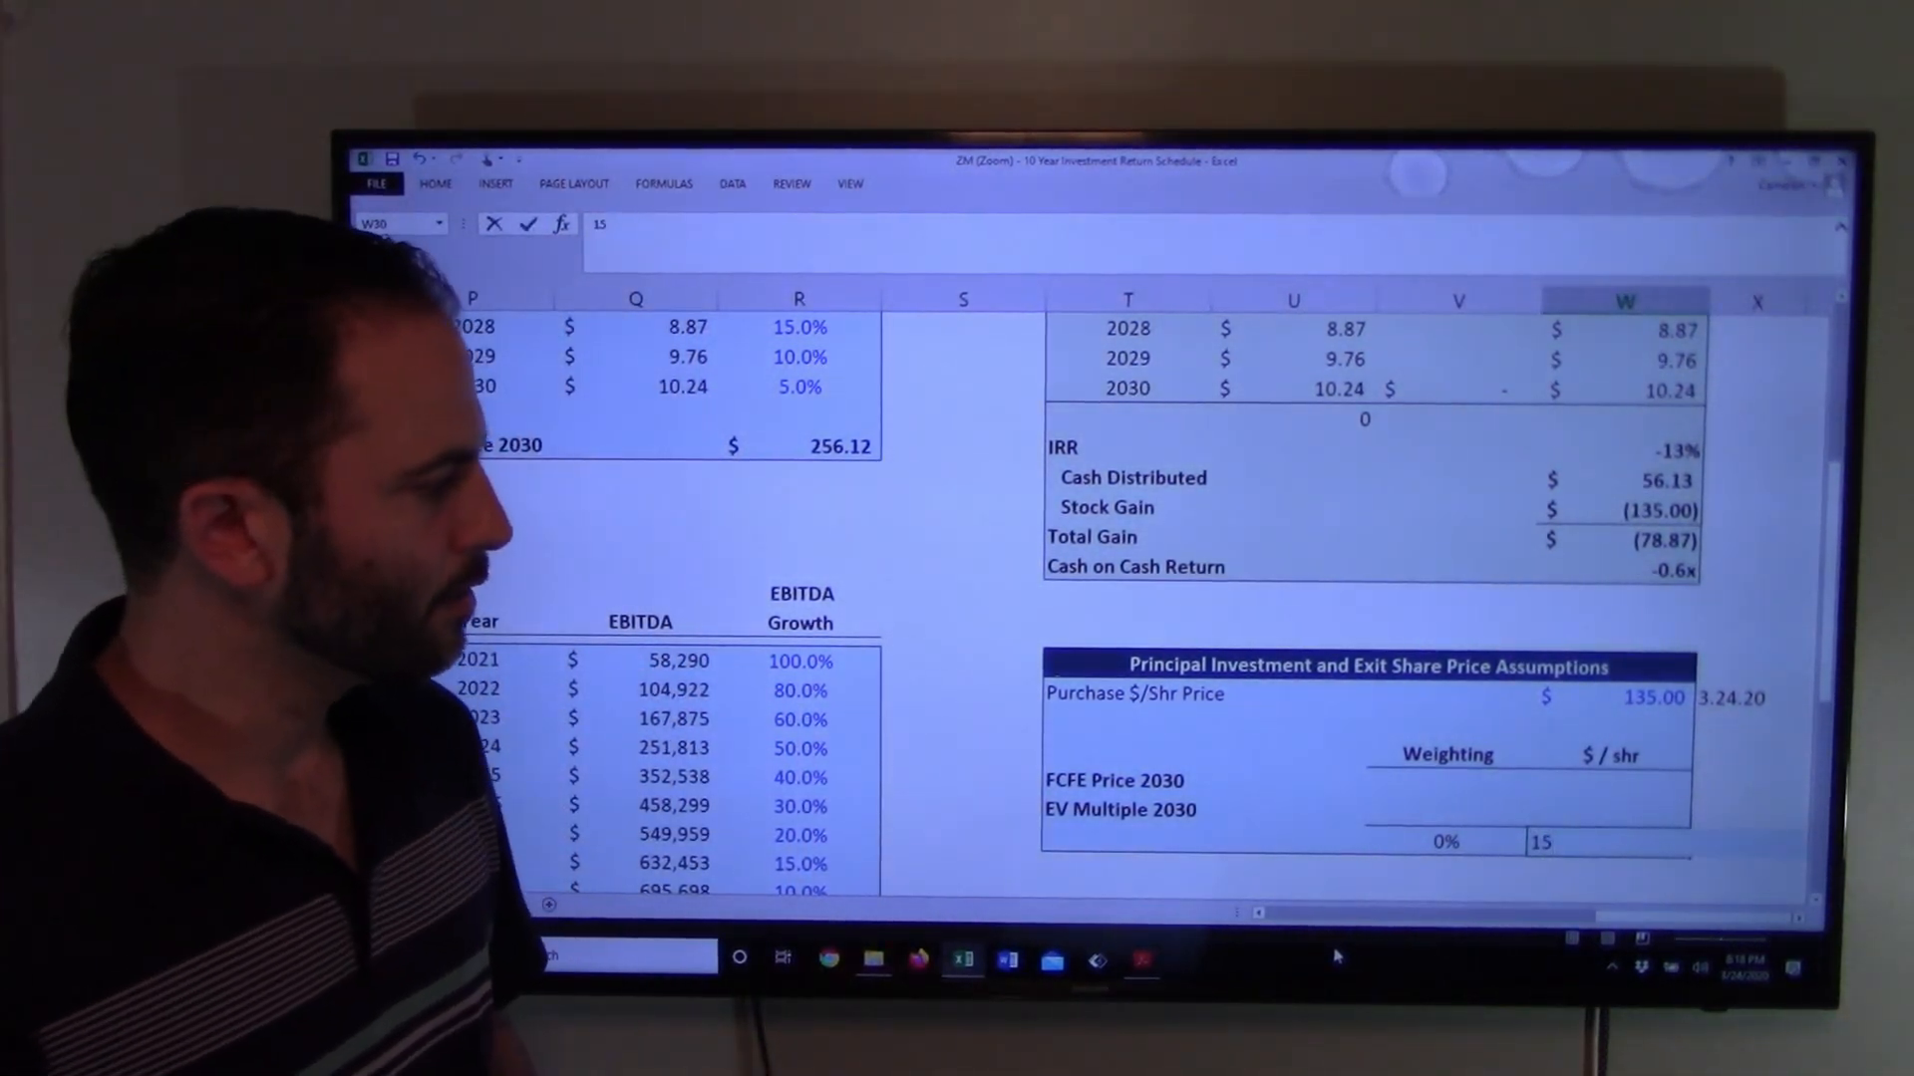
pyautogui.write('1500')
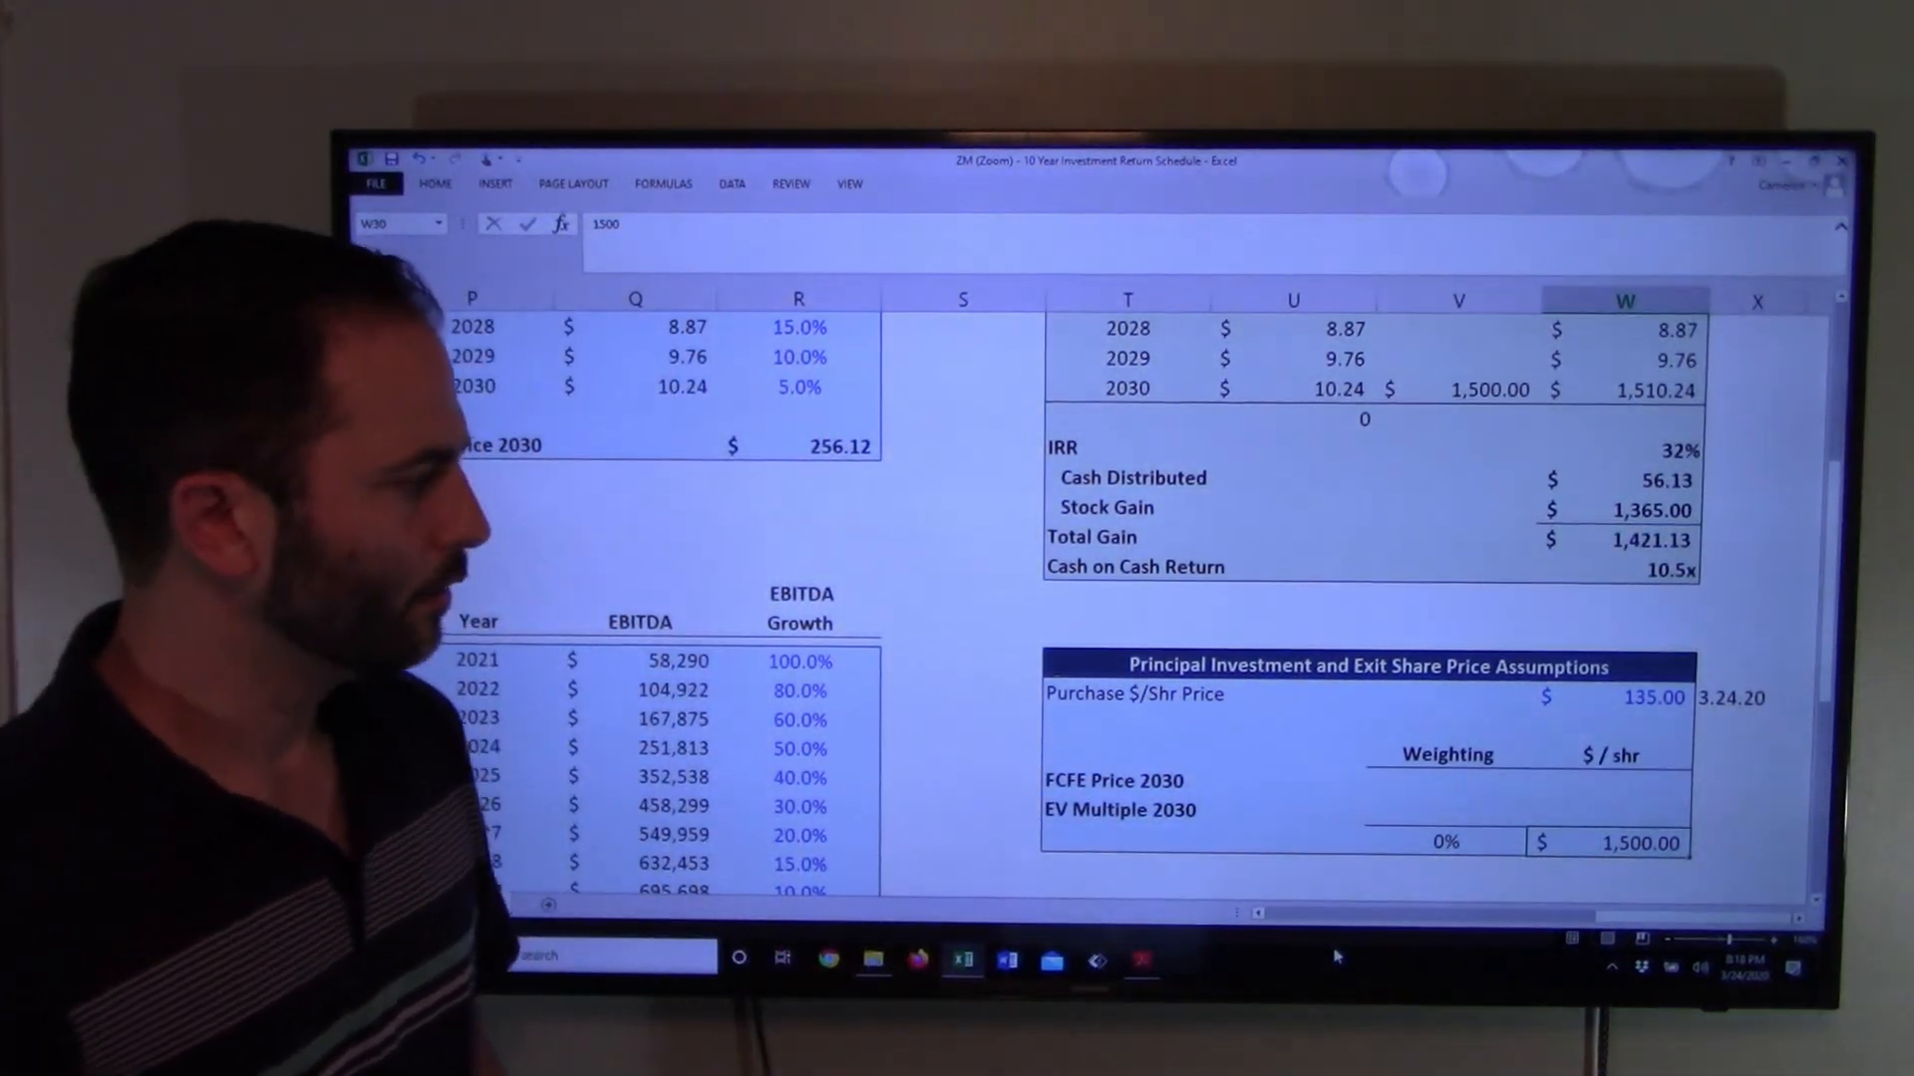
pyautogui.scroll(-3)
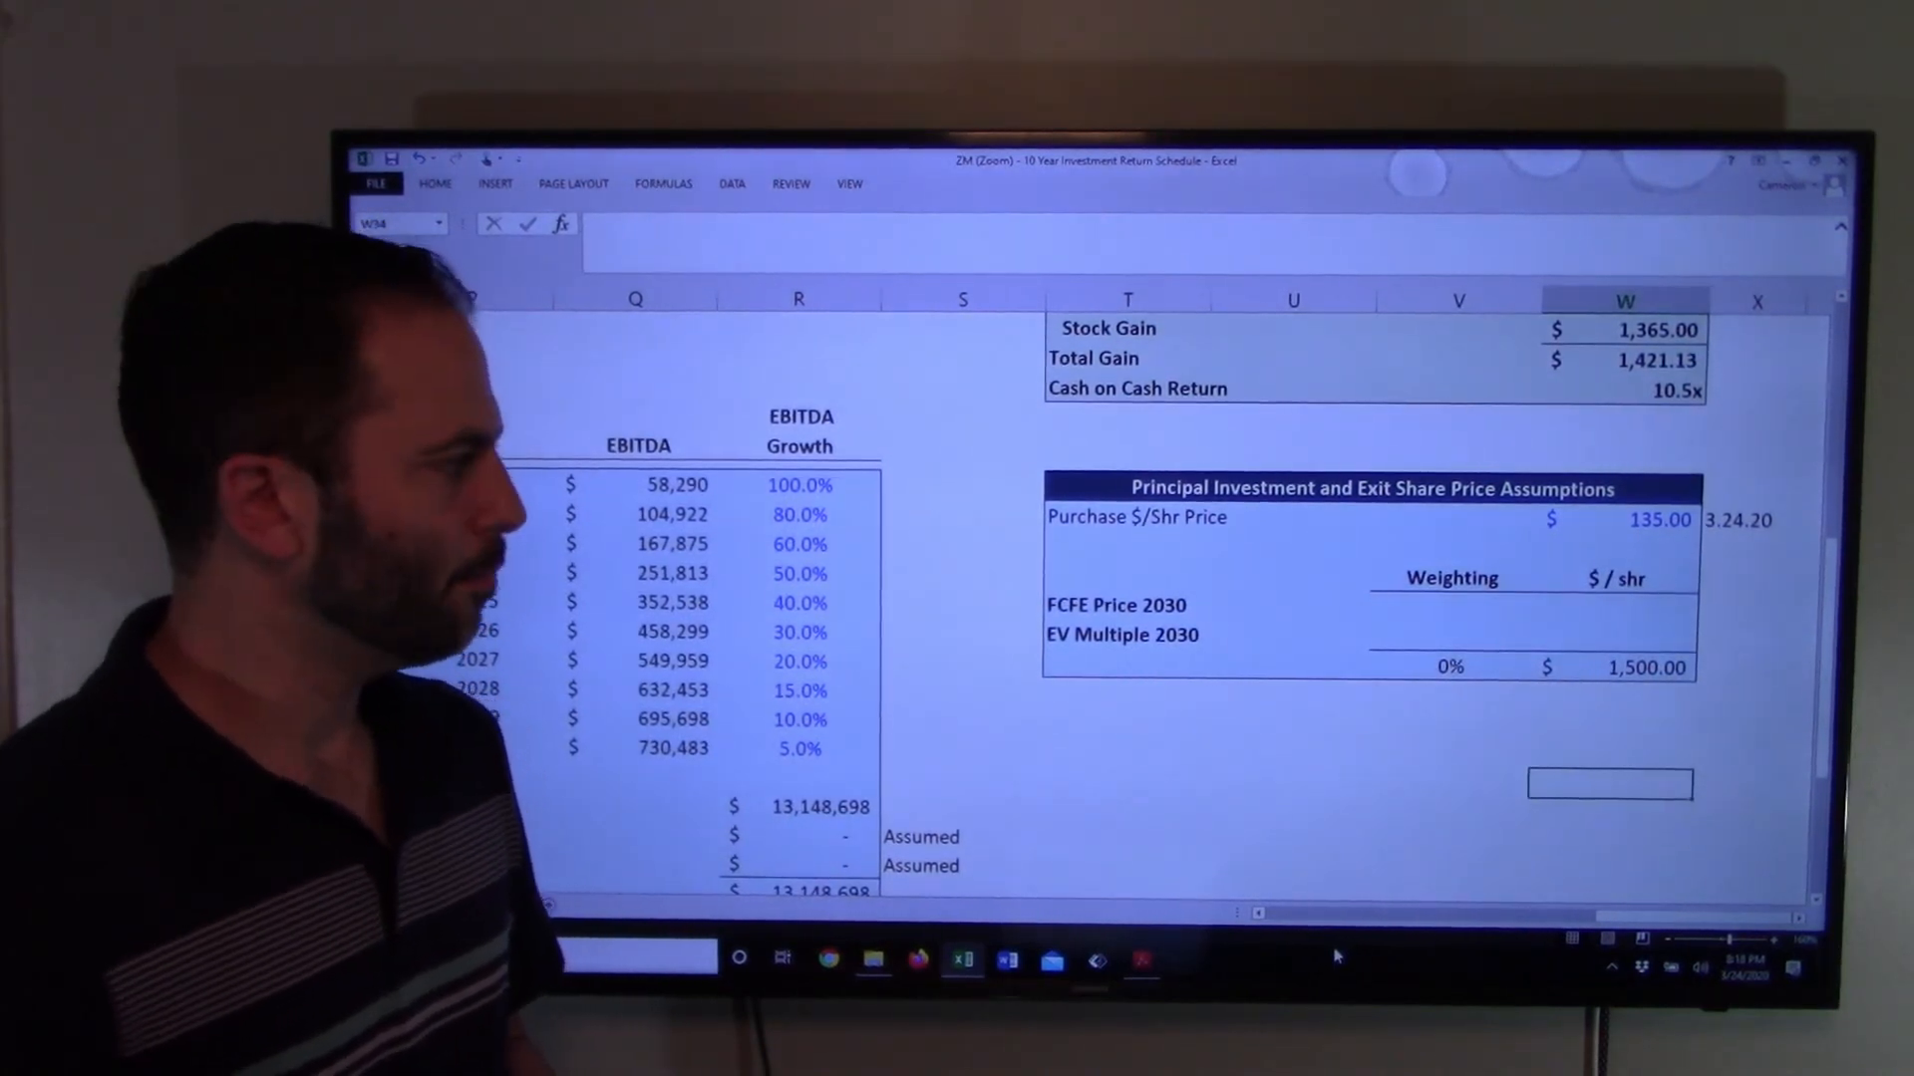
# Step: Multiply the $1,500 exit price by the share count for a 451,500,000.0 market cap
pyautogui.write('+W31')
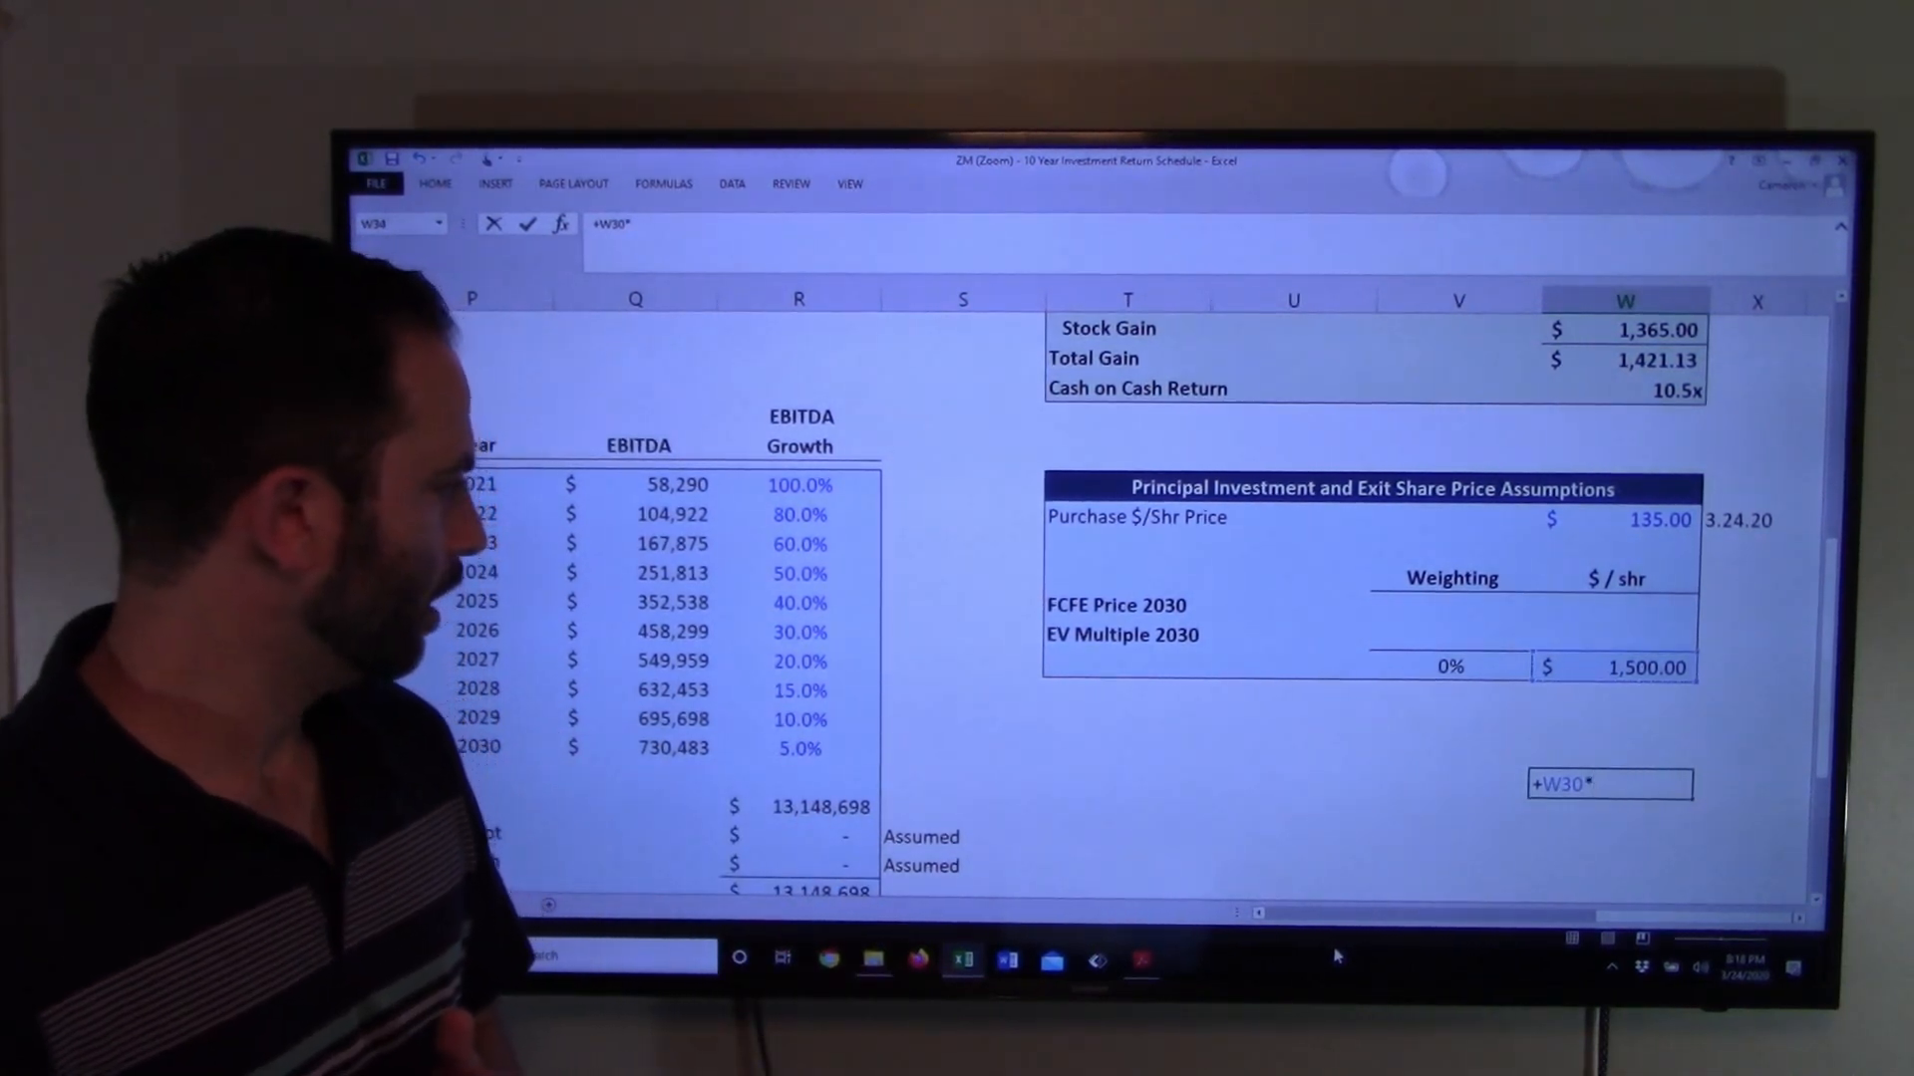
pyautogui.click(634, 775)
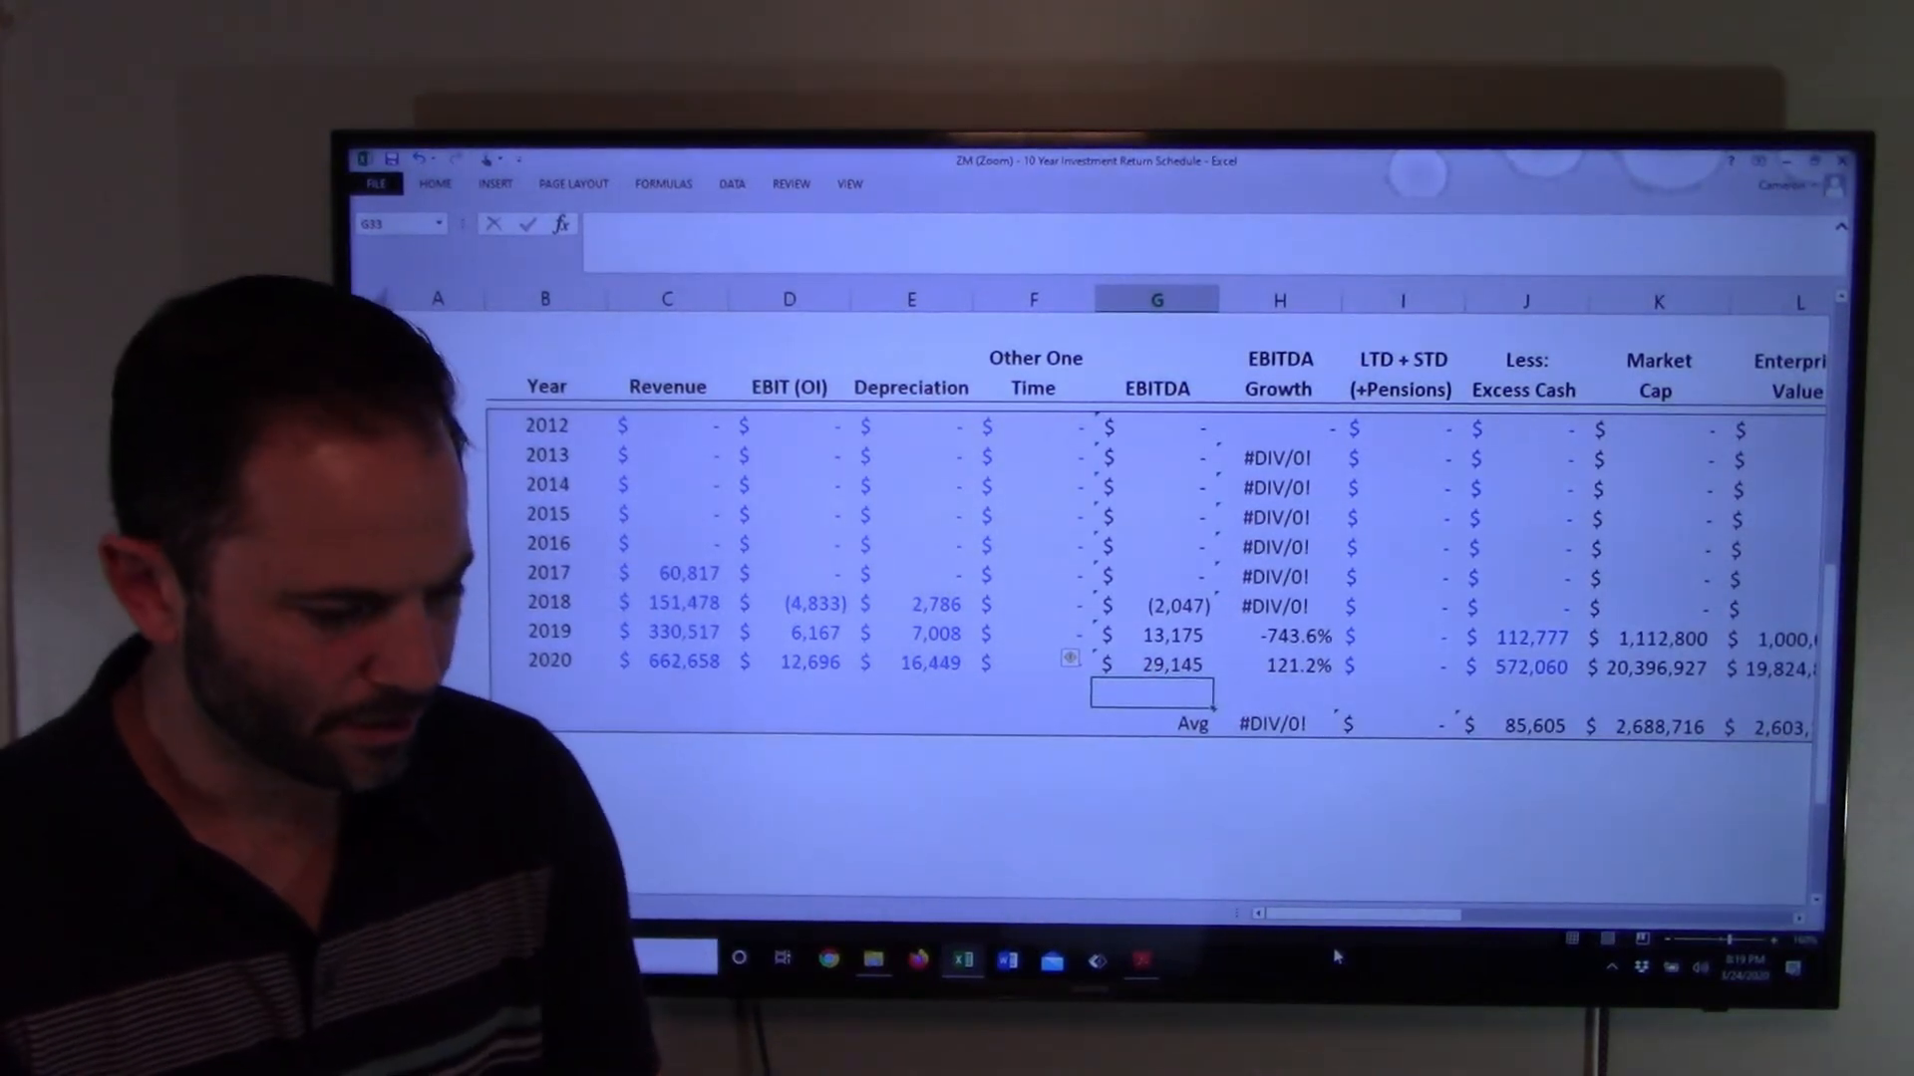
pyautogui.hscroll(3)
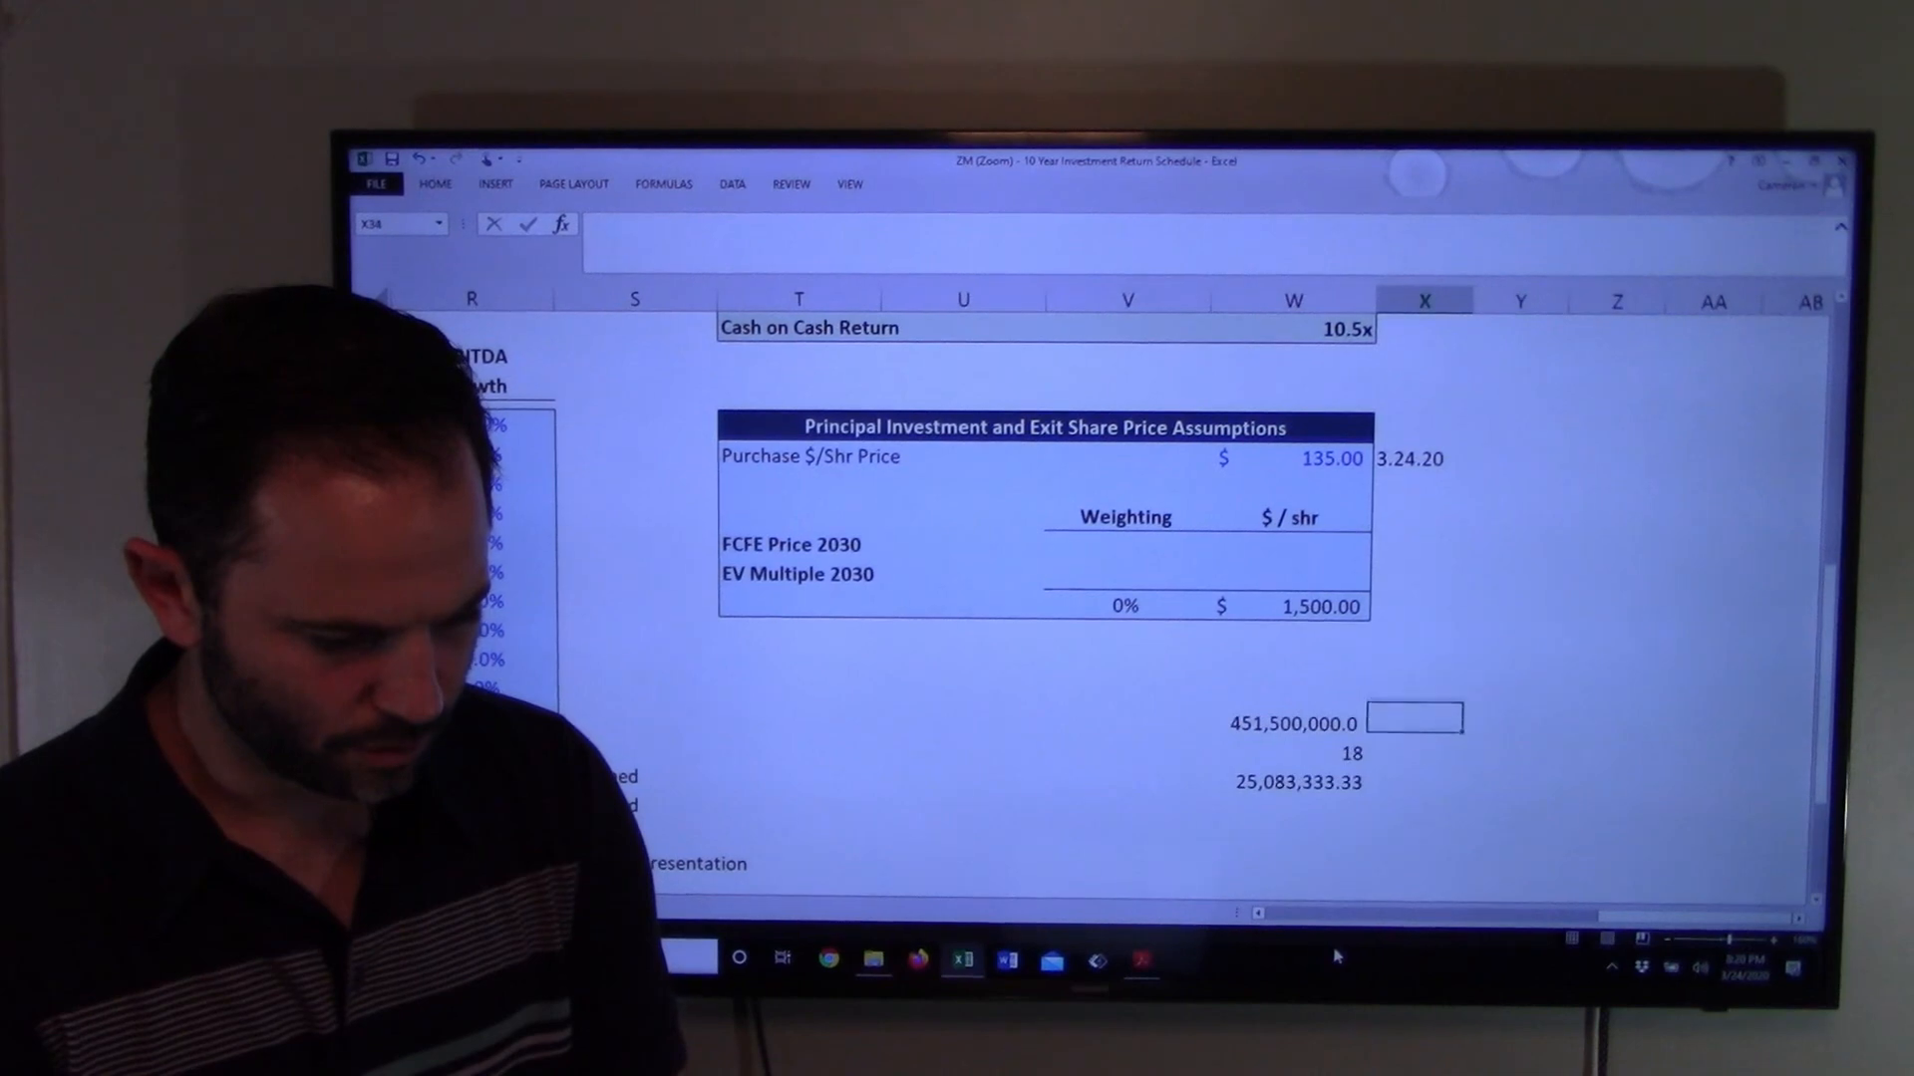
# Step: Enter 290000 in W37 and divide the 25,083,333.33 EBITDA by it with =W36/W37
pyautogui.write('2')
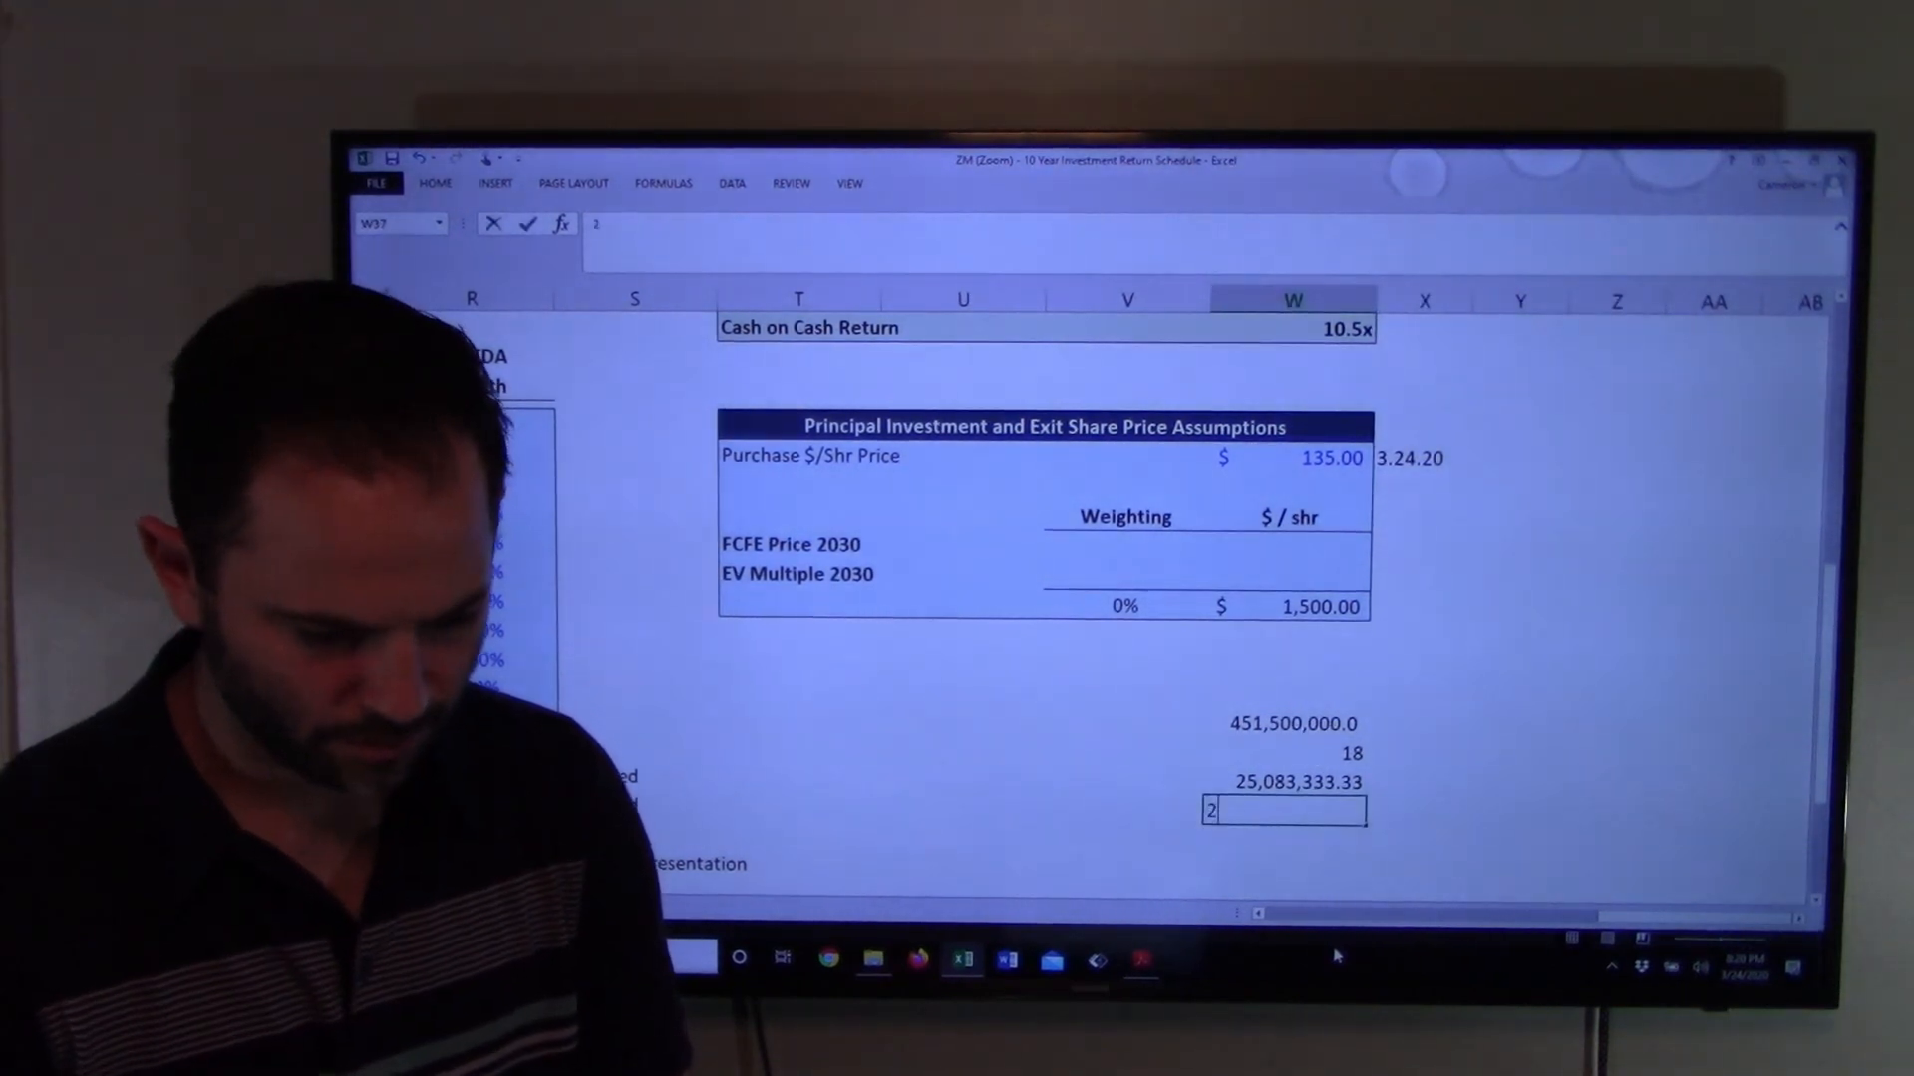
pyautogui.write('290000.00')
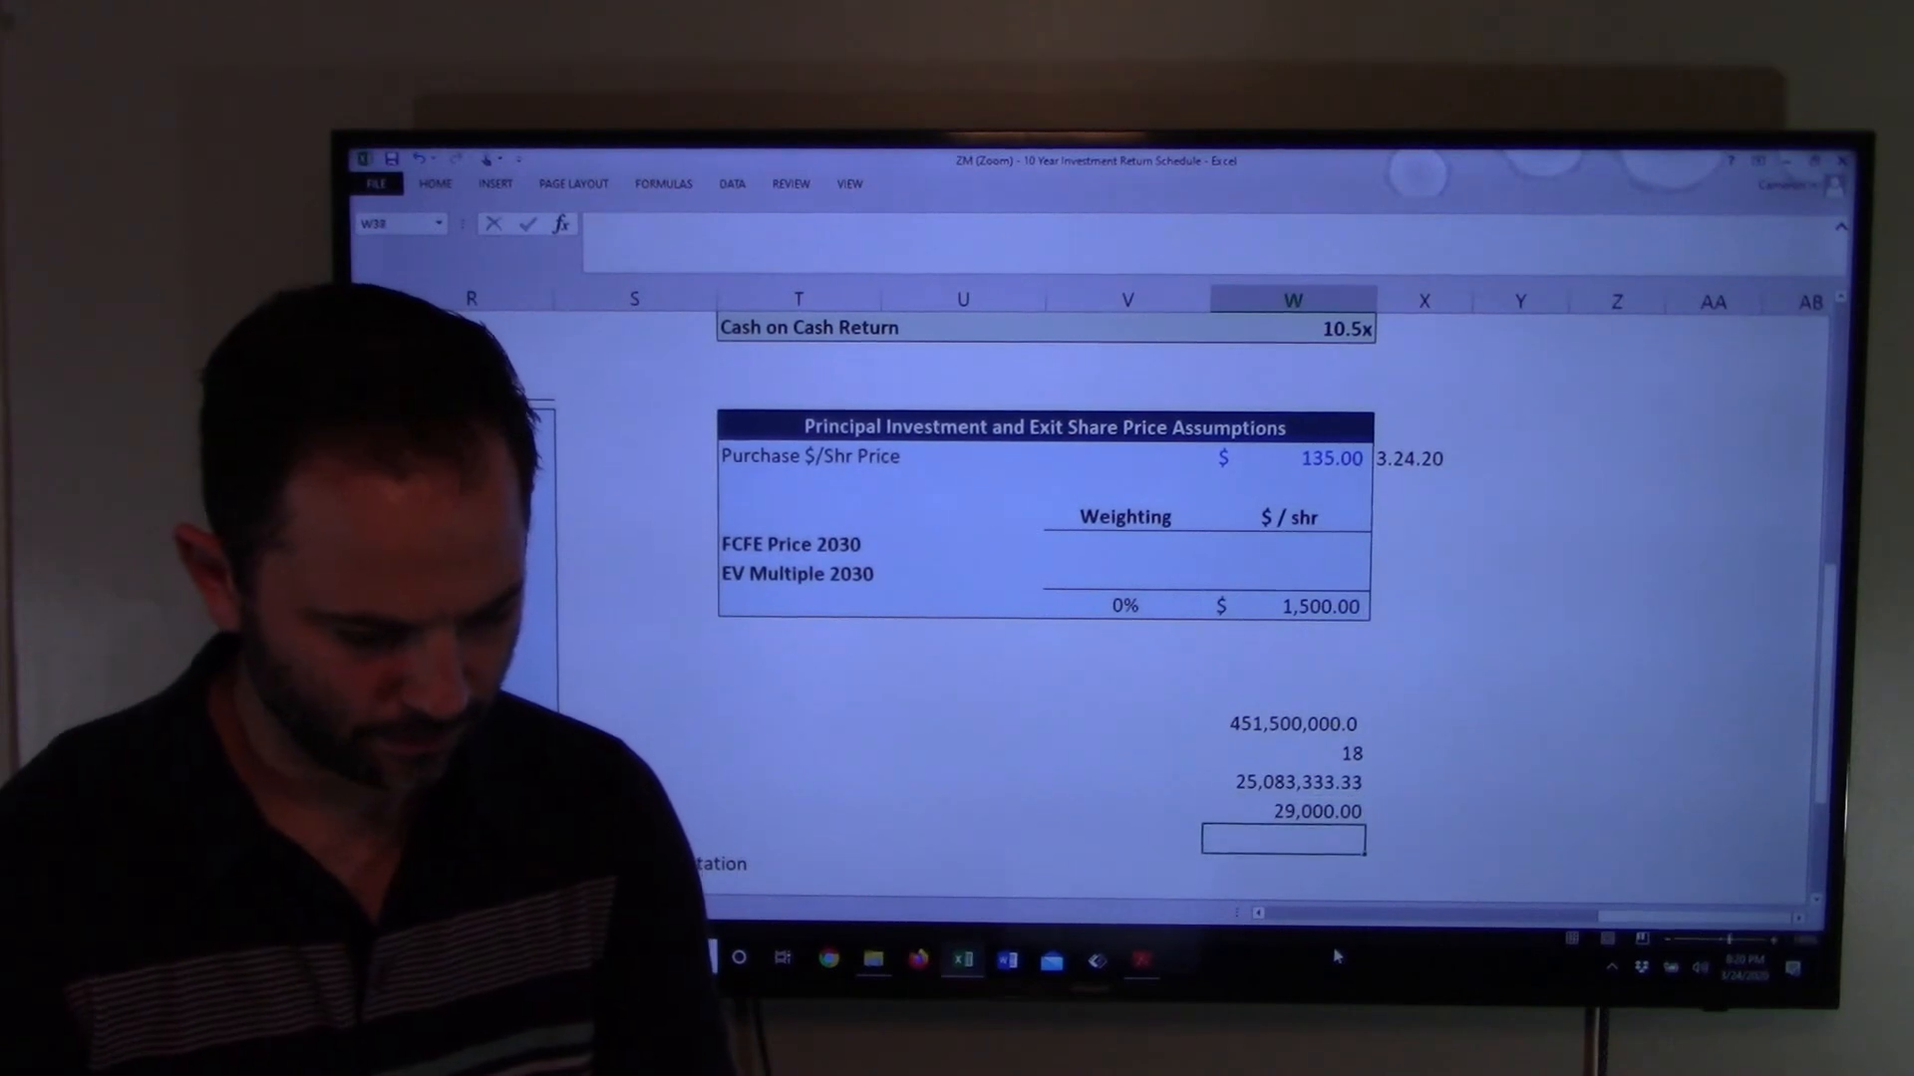
pyautogui.write('+W36/W37')
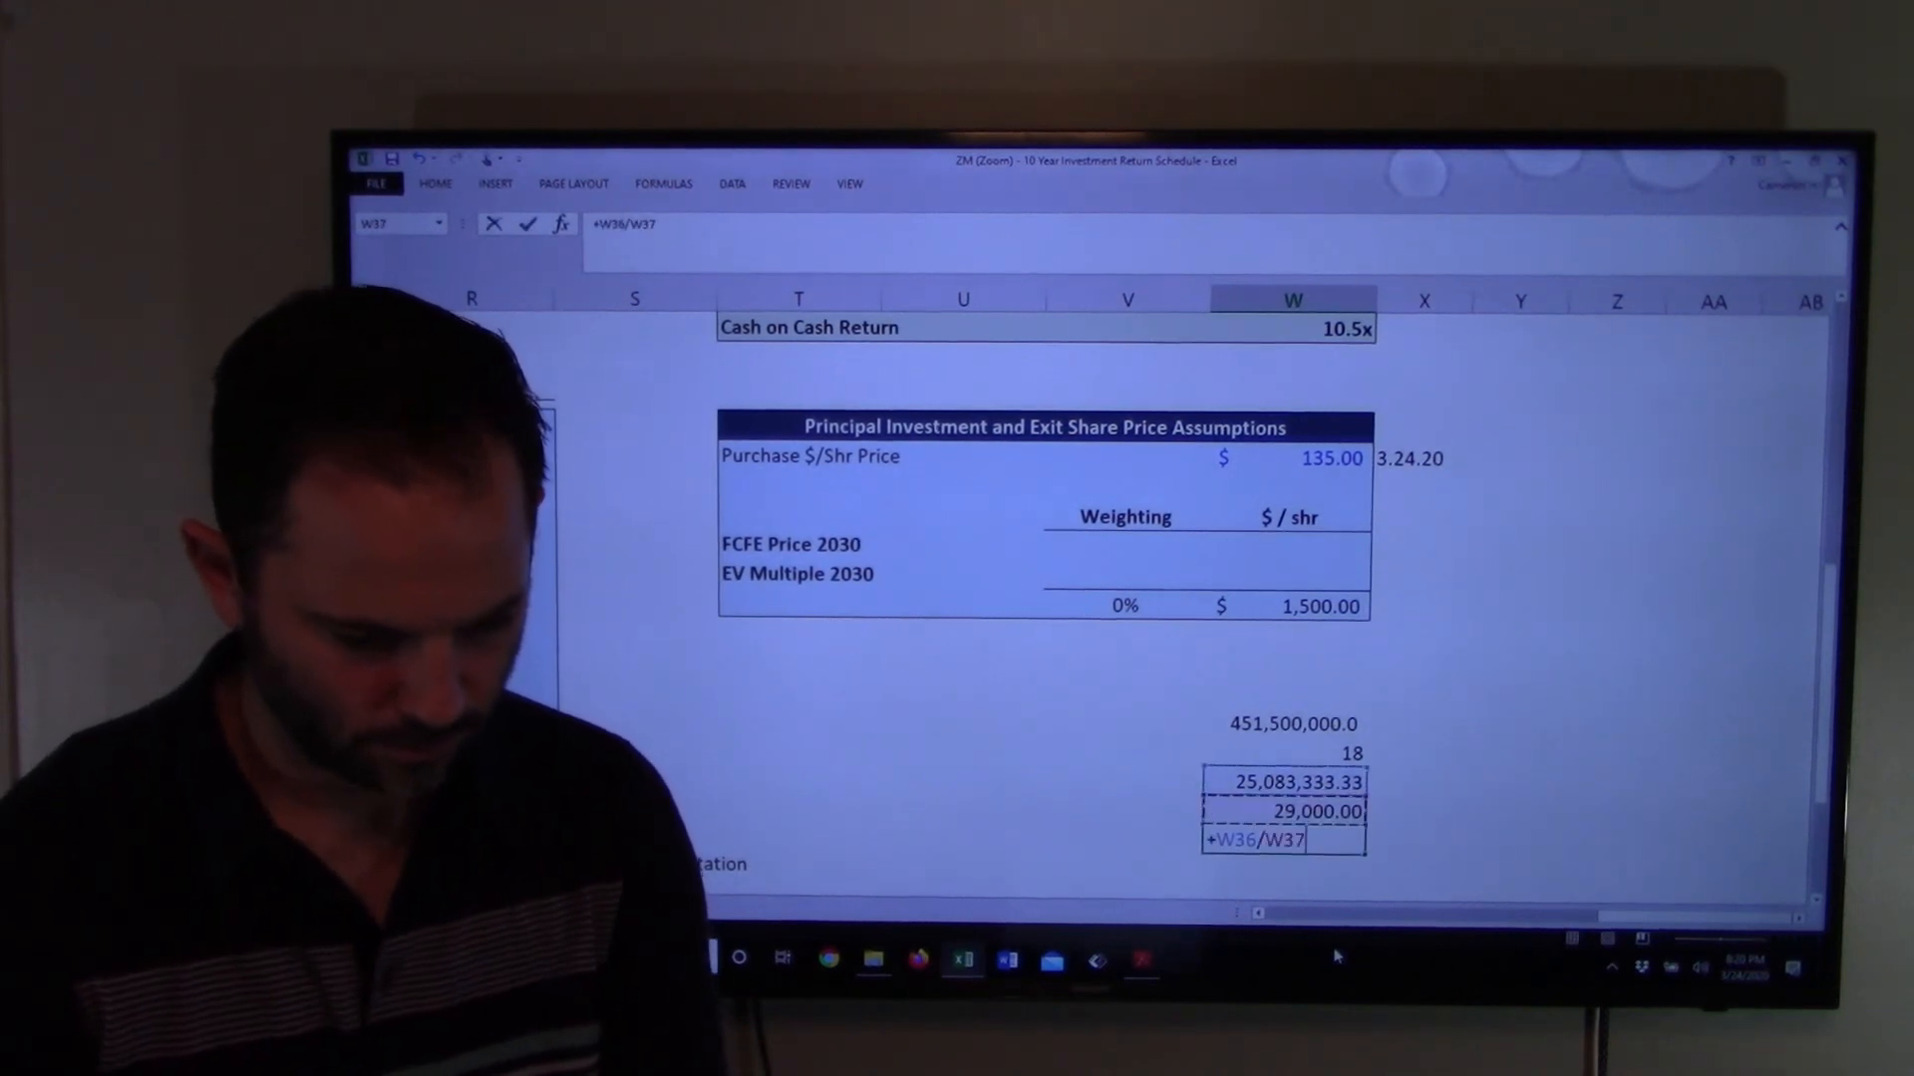